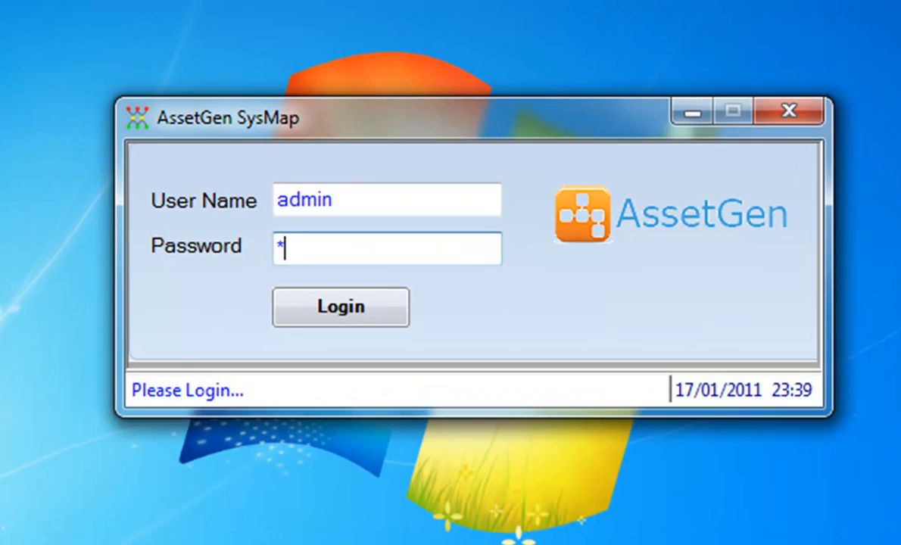
Step: Enter the password and submit the login to reach the Configuration Item Viewer
{"action": "type", "text": "****"}
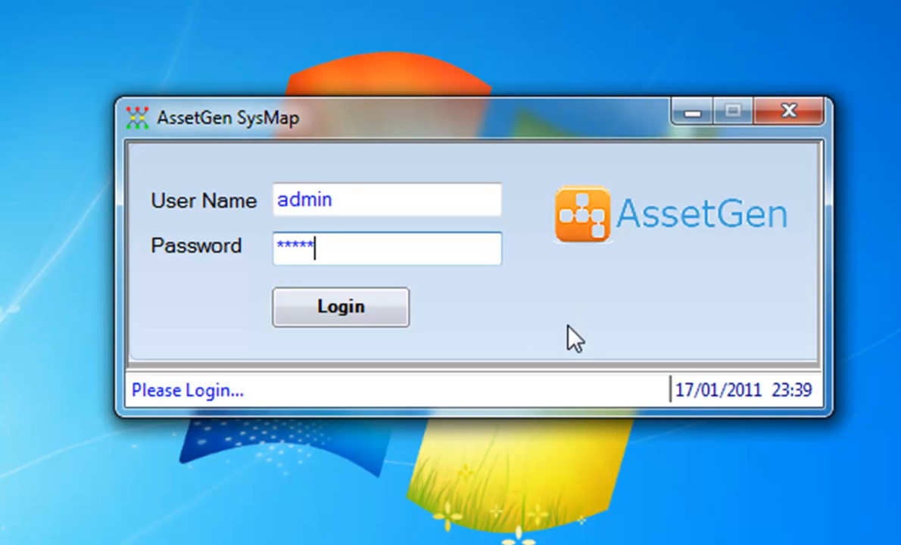
{"action": "left_click", "coordinate": [340, 307]}
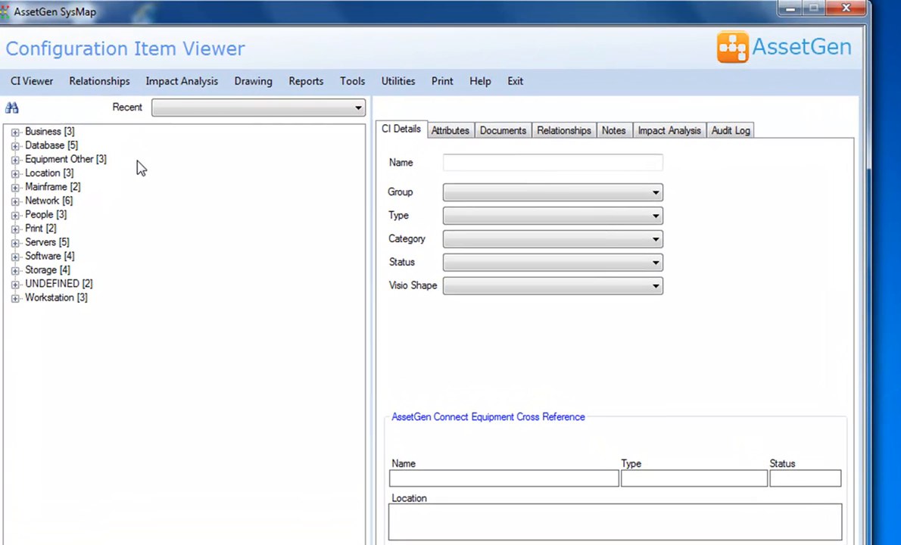
{"action": "mouse_move", "coordinate": [152, 190]}
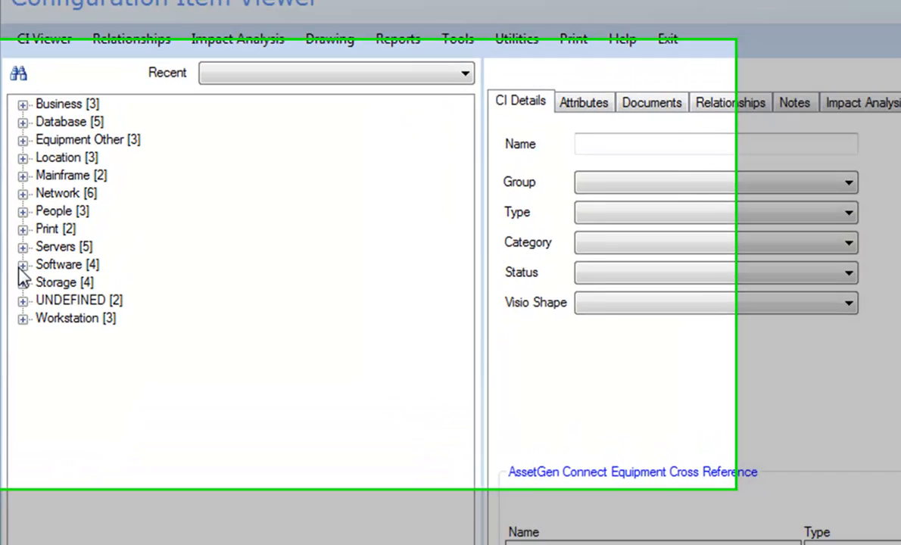
Step: Expand the Software and Servers categories in the CI tree and show the Recent CIs list
{"action": "left_click", "coordinate": [25, 264]}
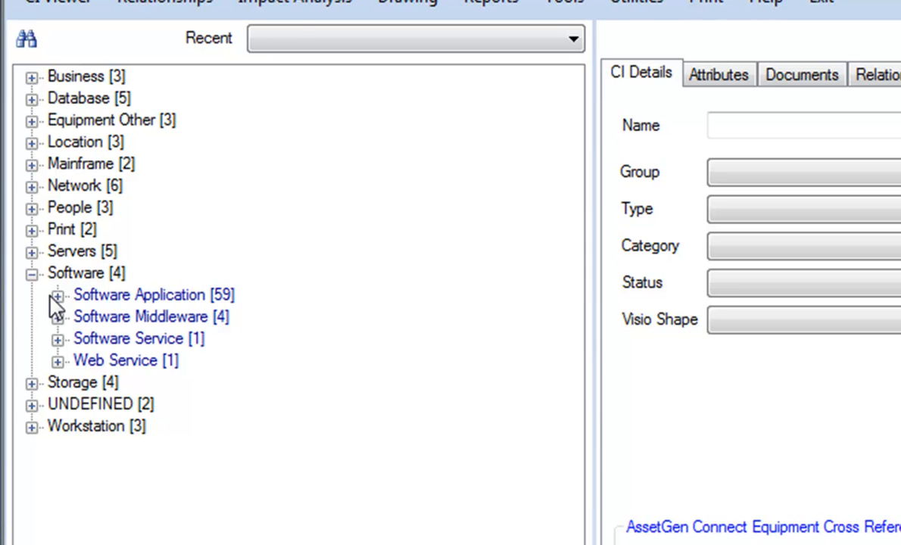
{"action": "mouse_move", "coordinate": [37, 262]}
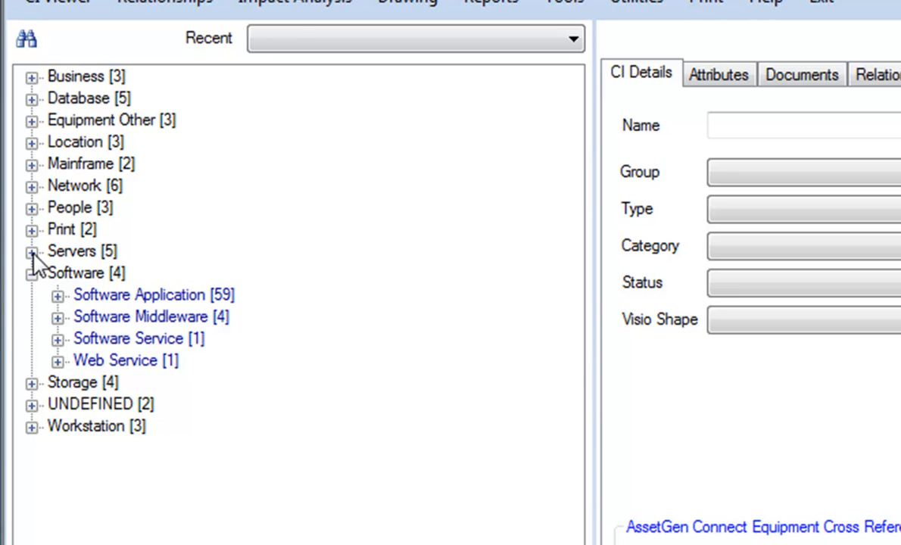
{"action": "left_click", "coordinate": [31, 252]}
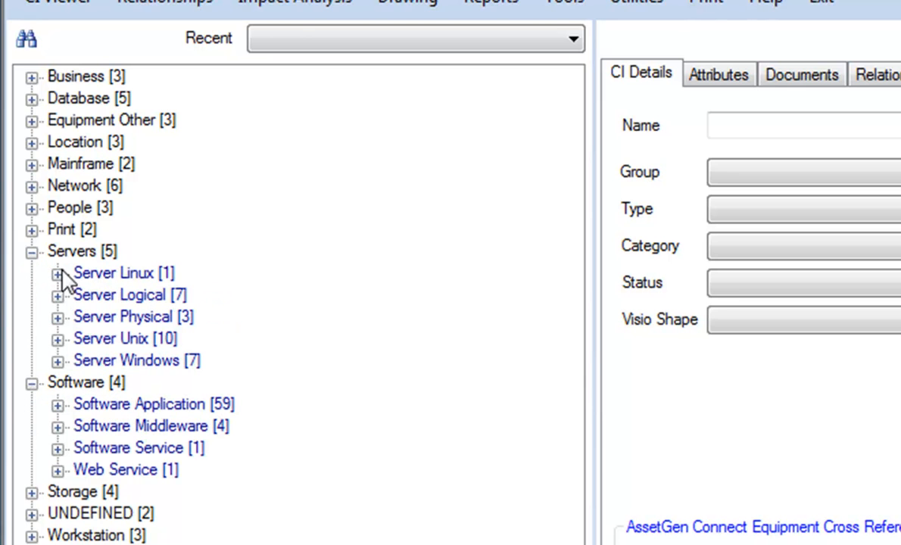
{"action": "mouse_move", "coordinate": [197, 333]}
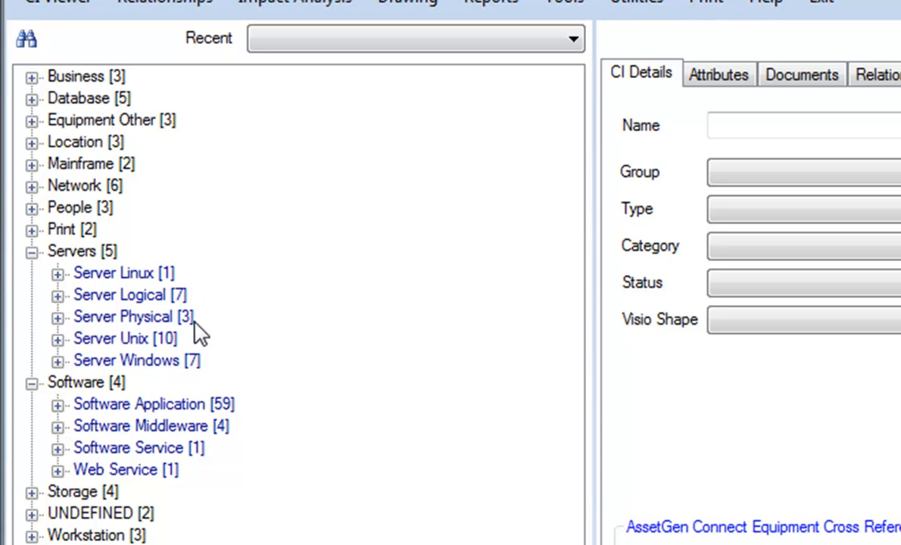
{"action": "mouse_move", "coordinate": [224, 339]}
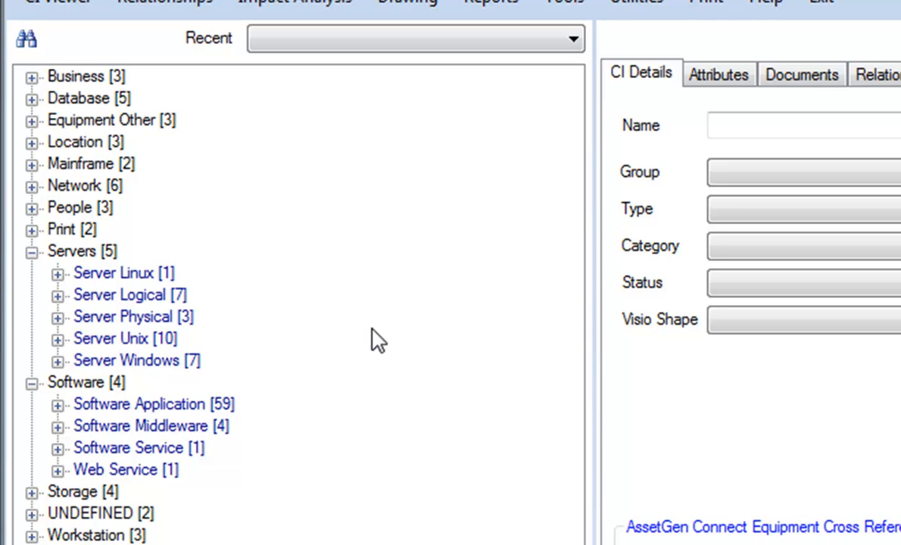
{"action": "left_click", "coordinate": [572, 38]}
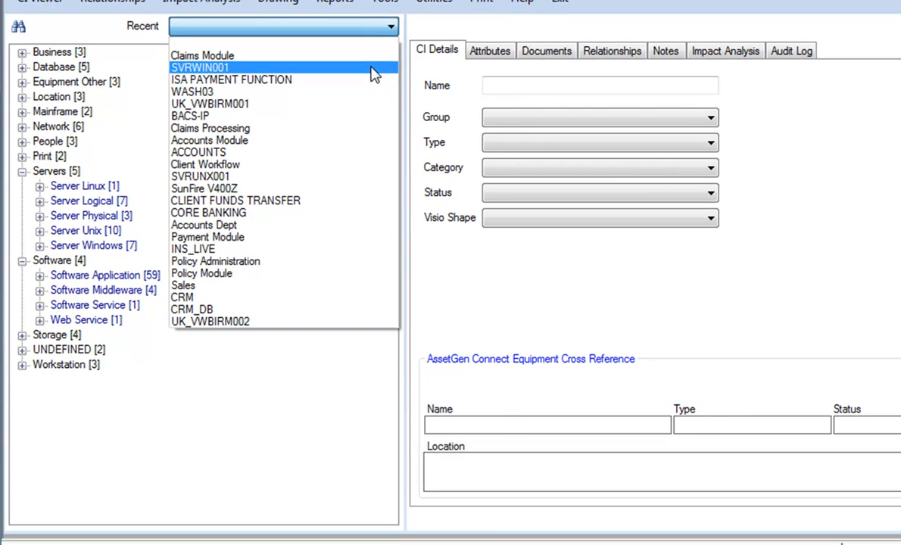
Step: Load server SVRWIN001 from the Recent list to show its Birmingham CI details
{"action": "left_click", "coordinate": [199, 68]}
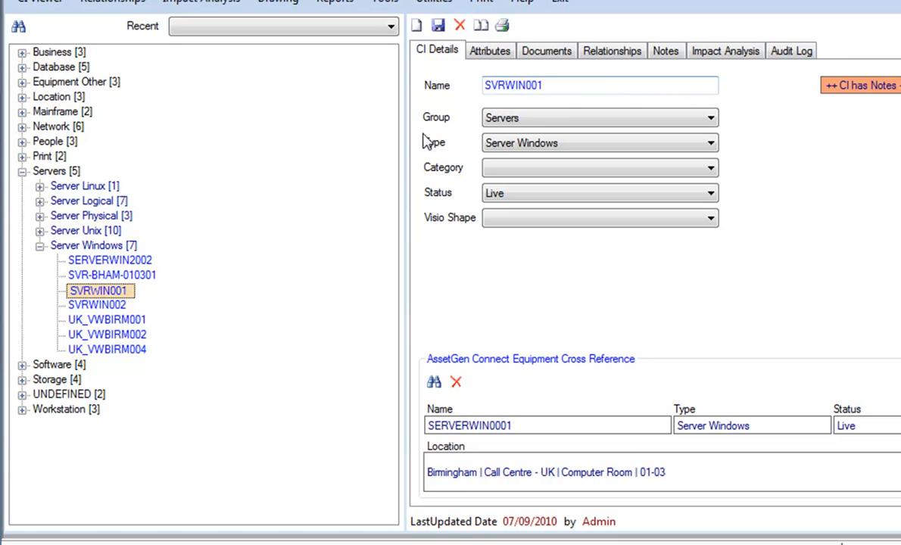
{"action": "mouse_move", "coordinate": [593, 296]}
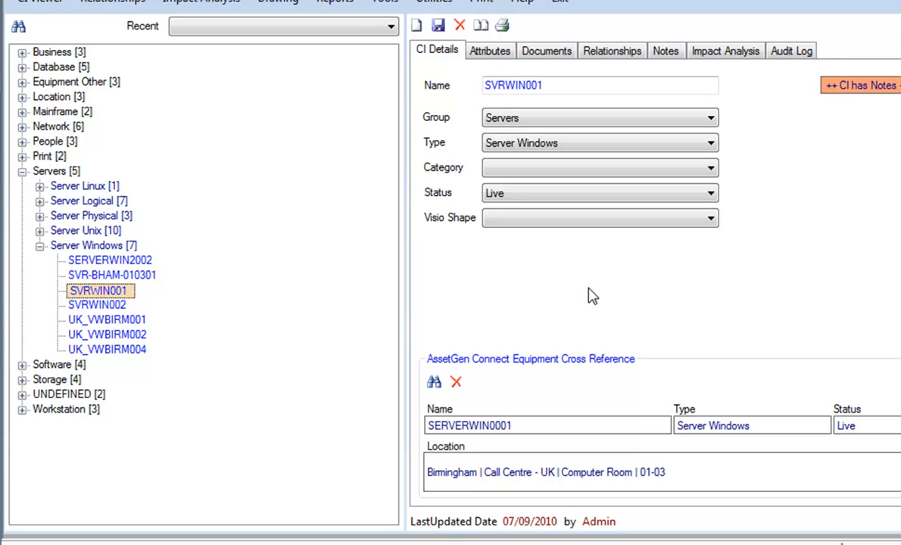
{"action": "mouse_move", "coordinate": [507, 393]}
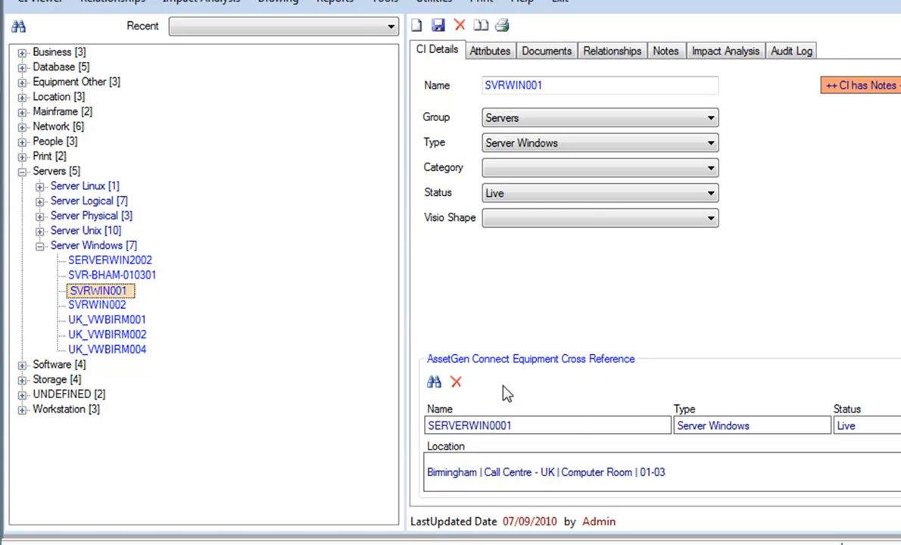
{"action": "mouse_move", "coordinate": [606, 400]}
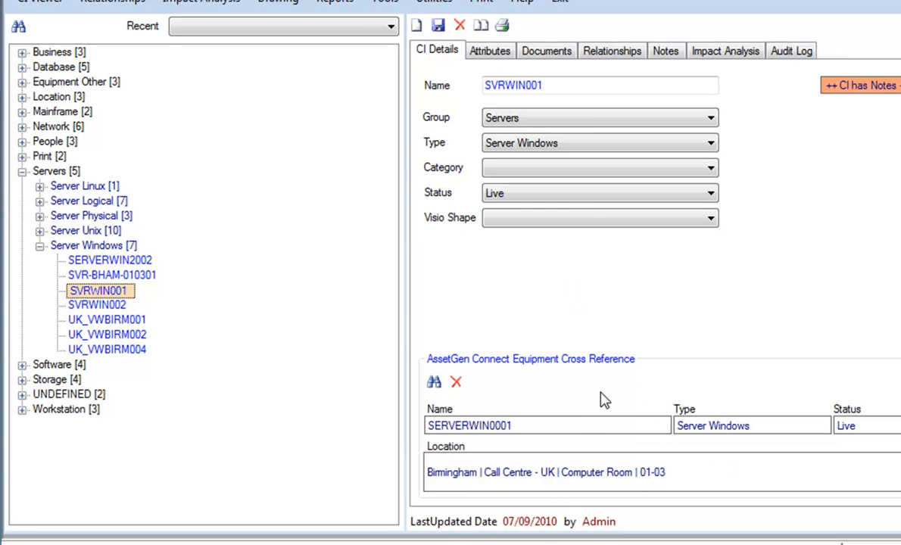
{"action": "mouse_move", "coordinate": [640, 444]}
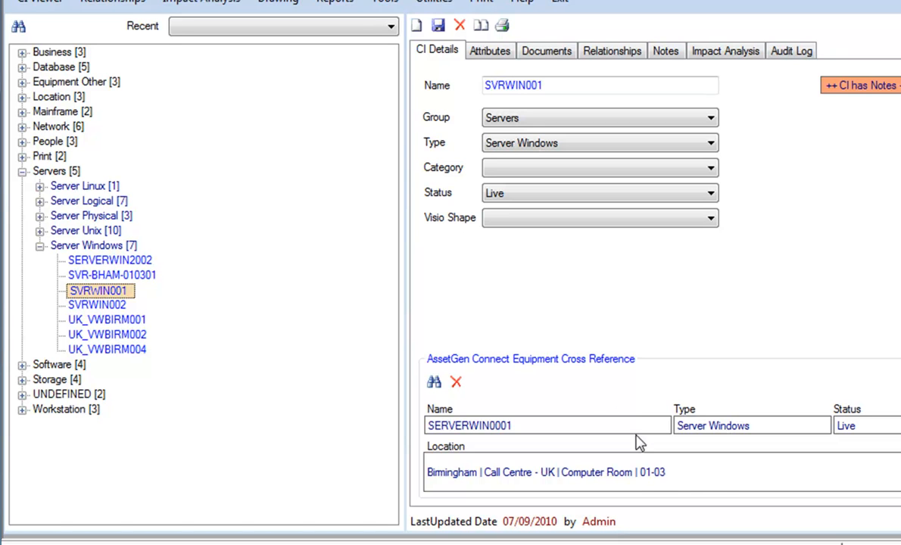
{"action": "mouse_move", "coordinate": [689, 483]}
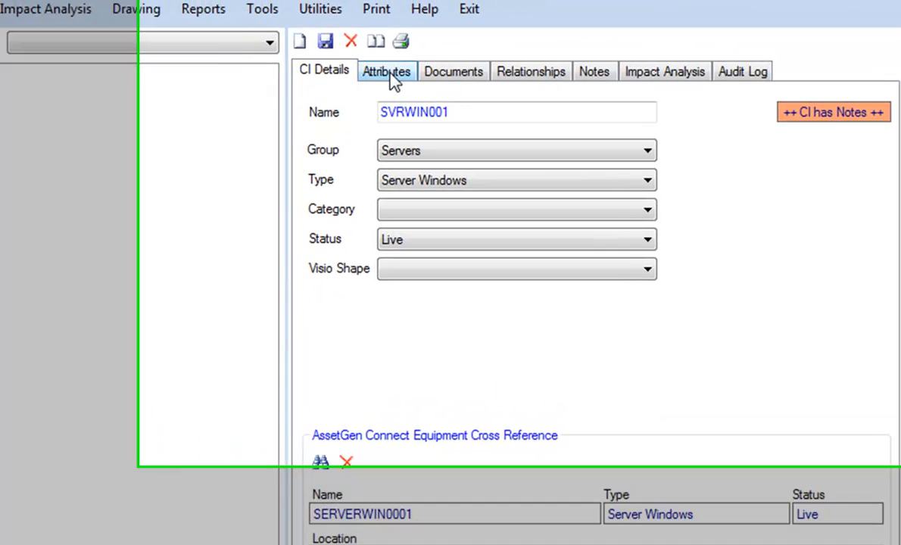
Step: Browse SVRWIN001's Attributes, Documents (Recovery Plans path), Relationships (ACCOUNTS, PAYROLL) and Notes
{"action": "left_click", "coordinate": [386, 71]}
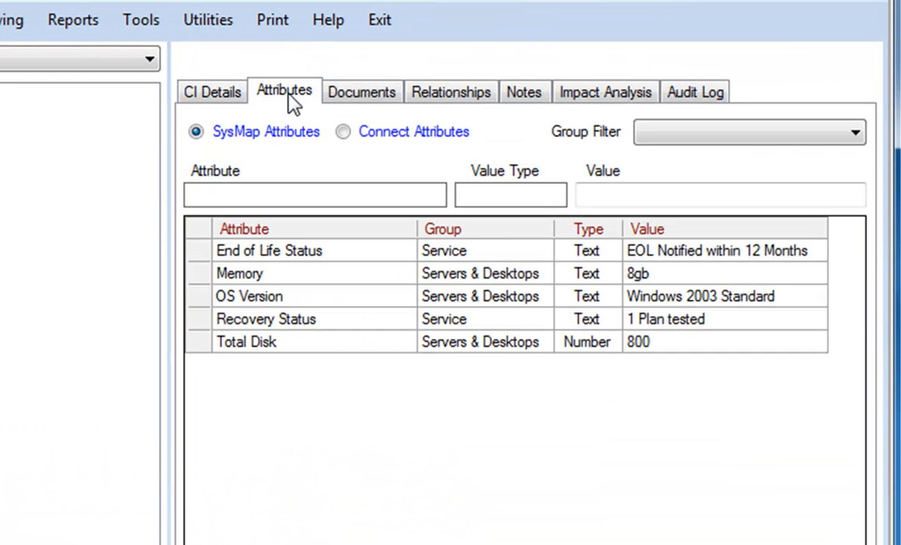
{"action": "mouse_move", "coordinate": [387, 378]}
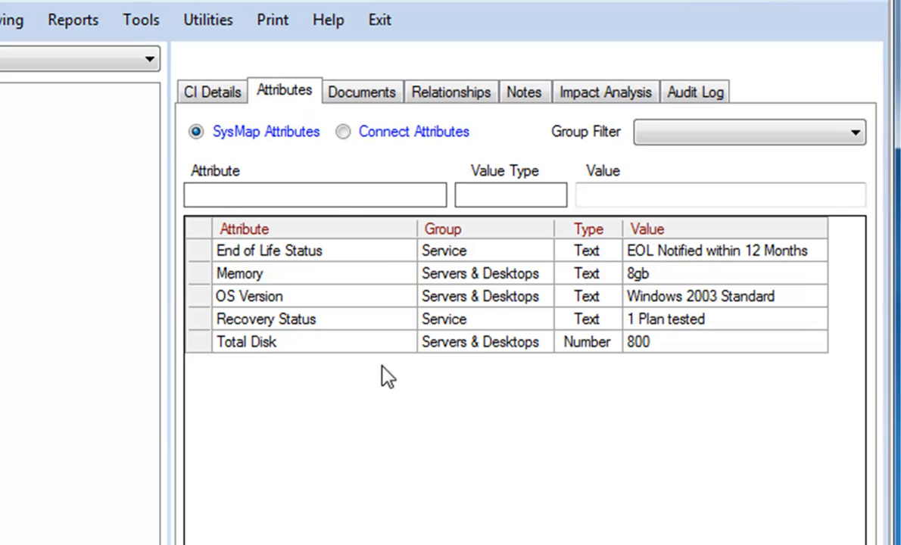
{"action": "mouse_move", "coordinate": [392, 415]}
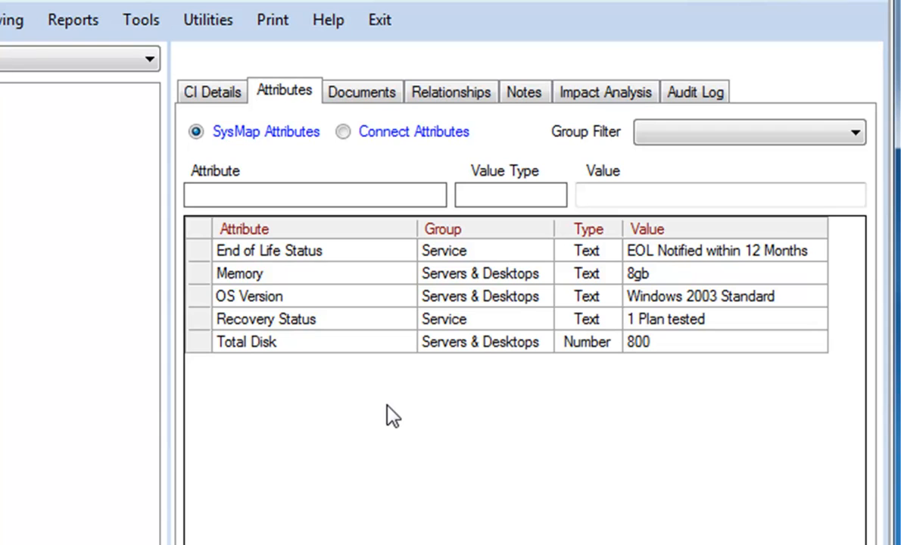
{"action": "mouse_move", "coordinate": [362, 92]}
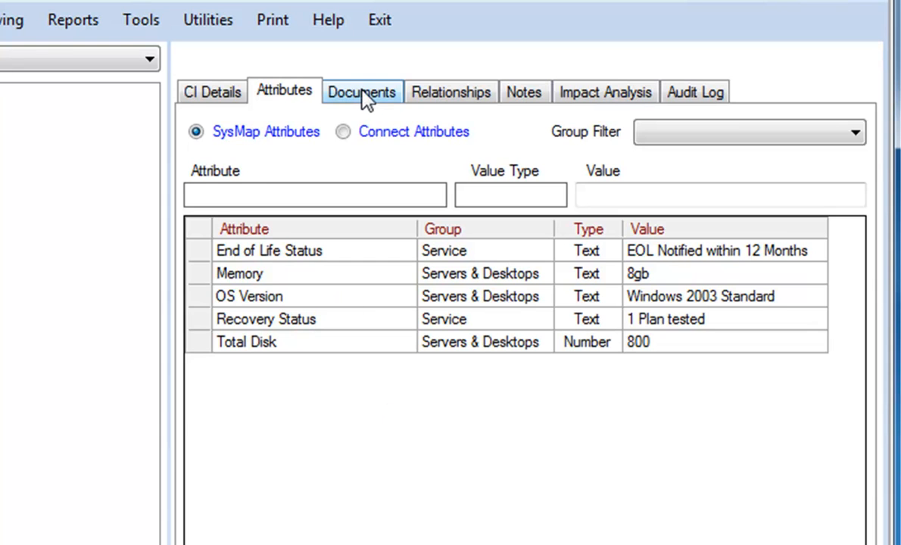
{"action": "left_click", "coordinate": [361, 92]}
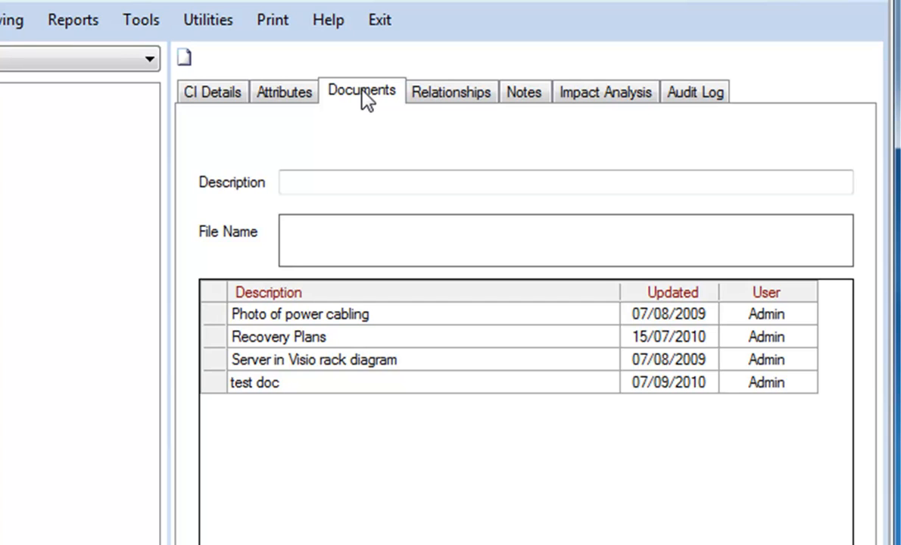
{"action": "mouse_move", "coordinate": [371, 110]}
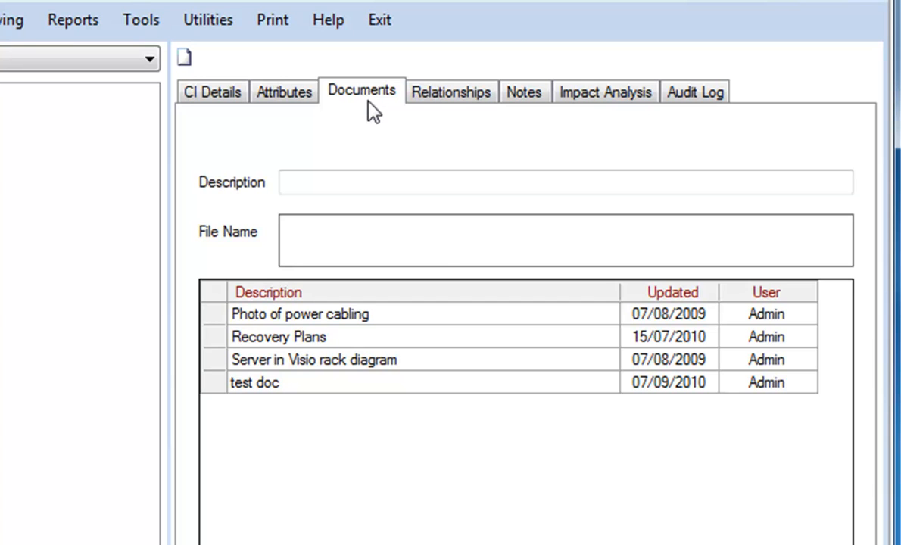
{"action": "mouse_move", "coordinate": [271, 404]}
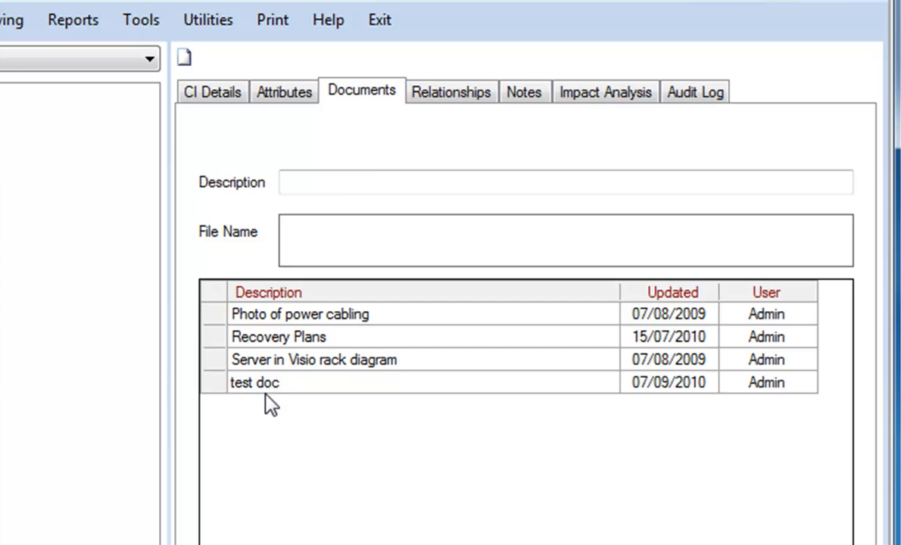
{"action": "left_click", "coordinate": [279, 336]}
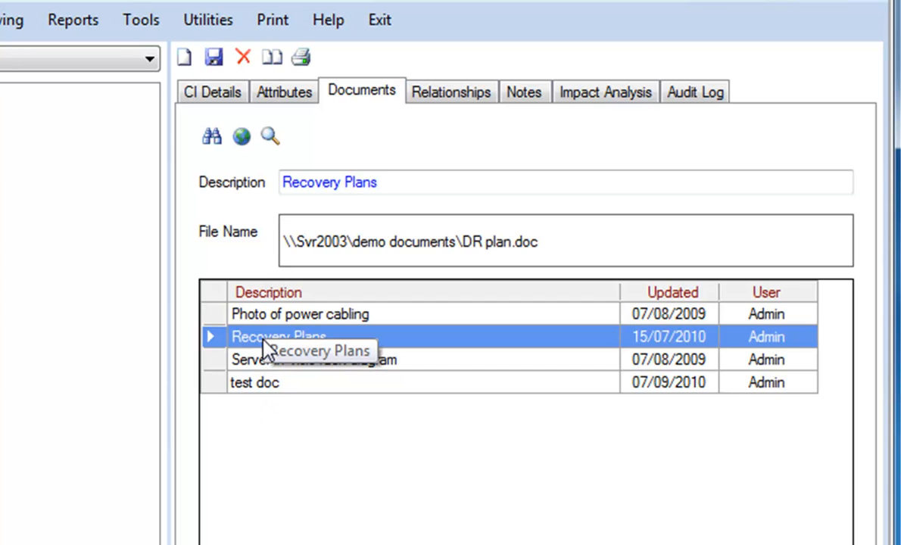
{"action": "mouse_move", "coordinate": [449, 270]}
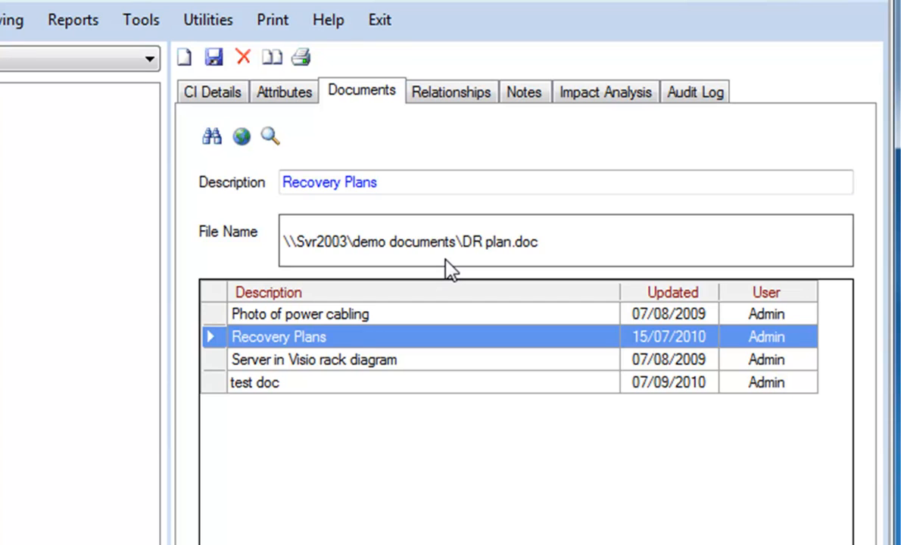
{"action": "left_click", "coordinate": [451, 92]}
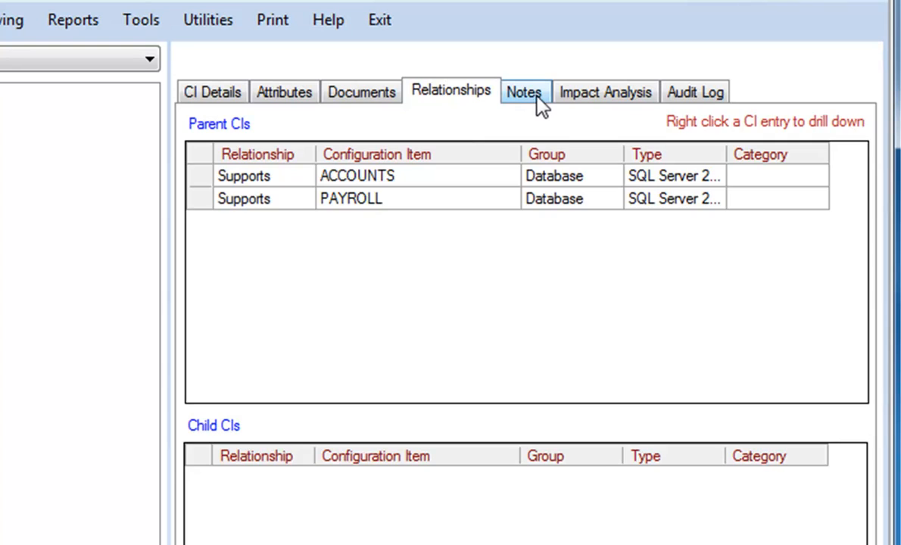
{"action": "left_click", "coordinate": [524, 92]}
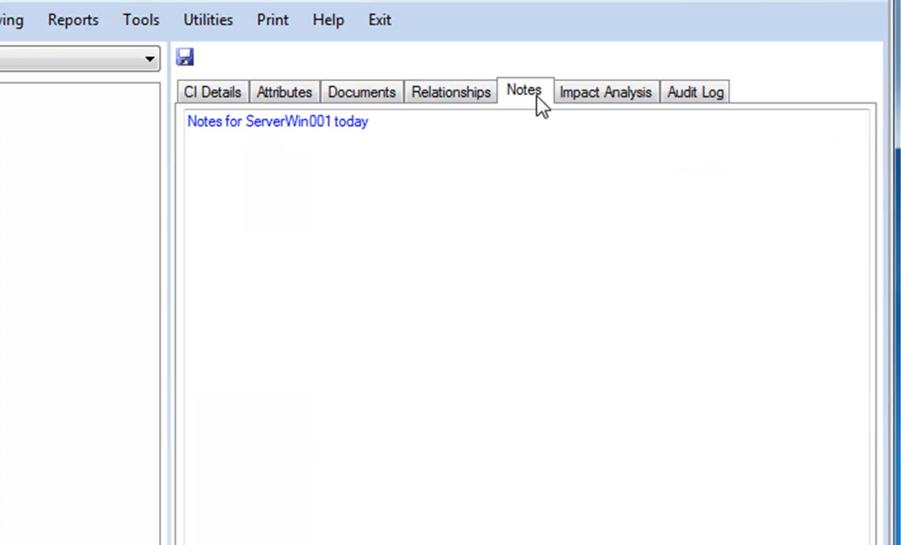
{"action": "left_click", "coordinate": [549, 142]}
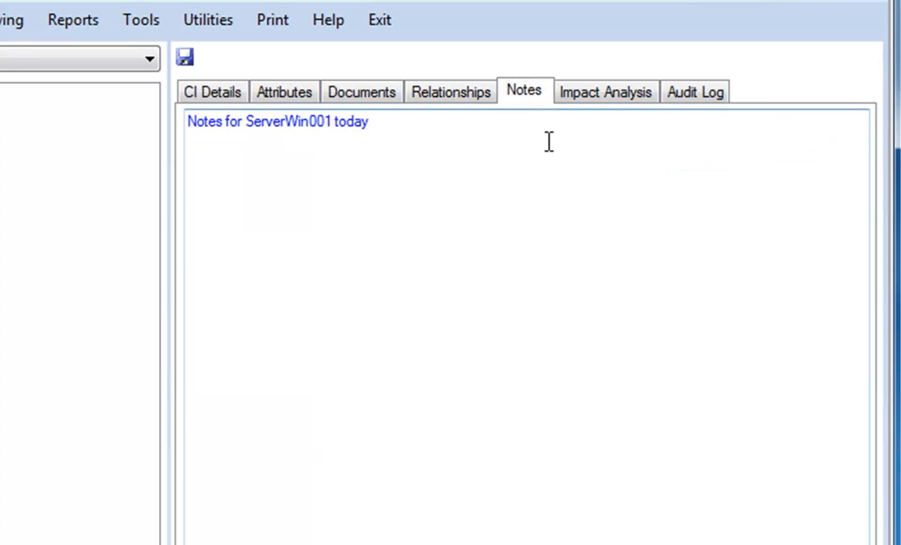
{"action": "mouse_move", "coordinate": [578, 110]}
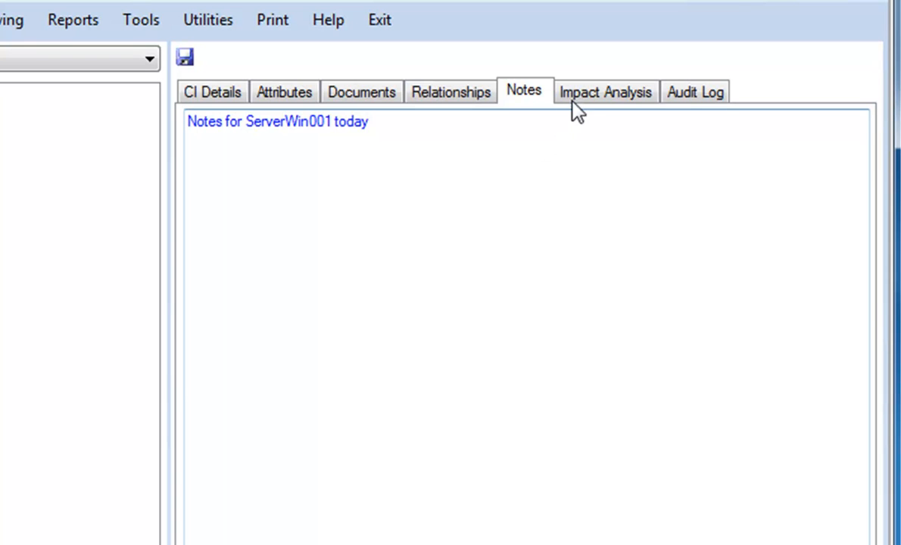
Step: Run impact analysis for SVRWIN001 with the Business end-point group
{"action": "left_click", "coordinate": [605, 91]}
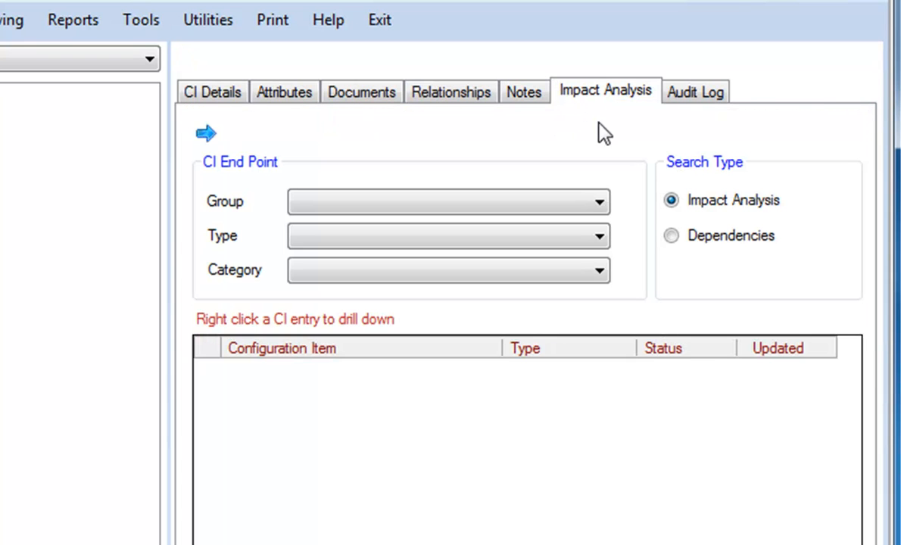
{"action": "mouse_move", "coordinate": [593, 146]}
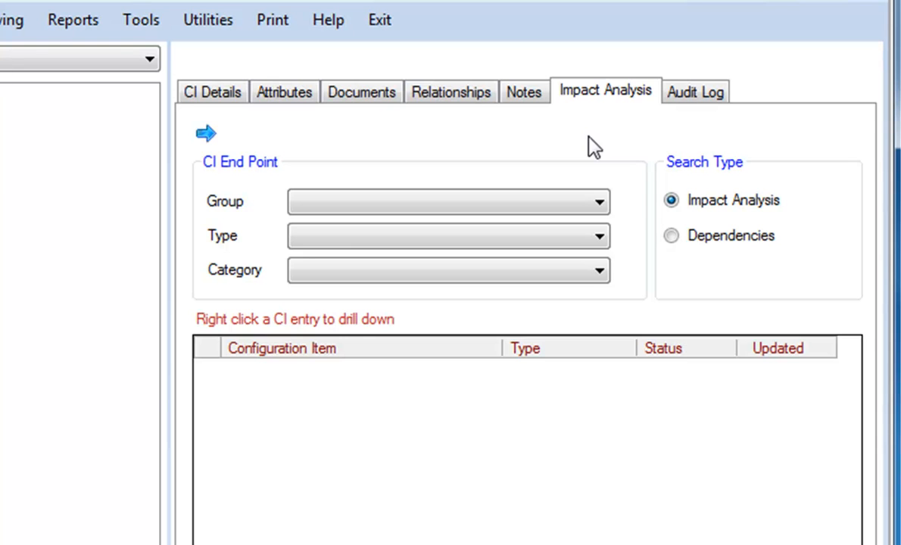
{"action": "left_click", "coordinate": [599, 201]}
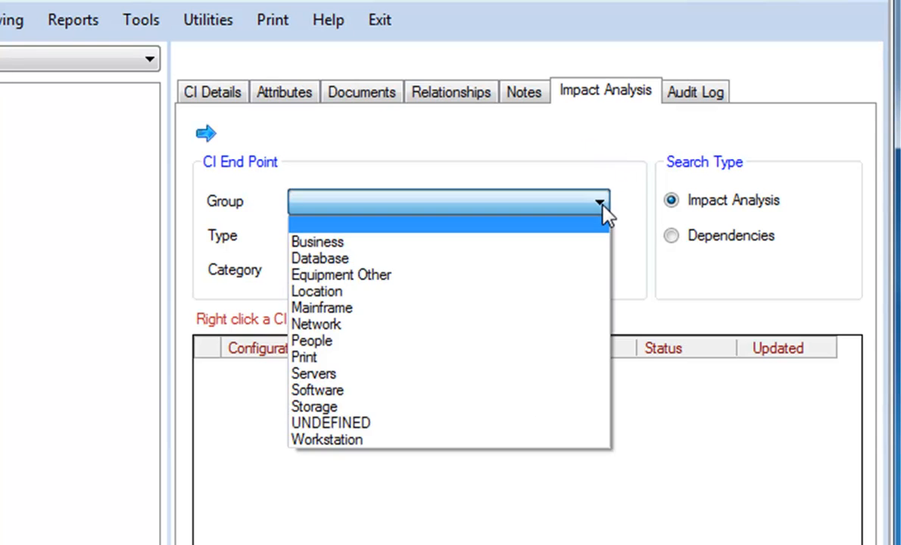
{"action": "left_click", "coordinate": [317, 242]}
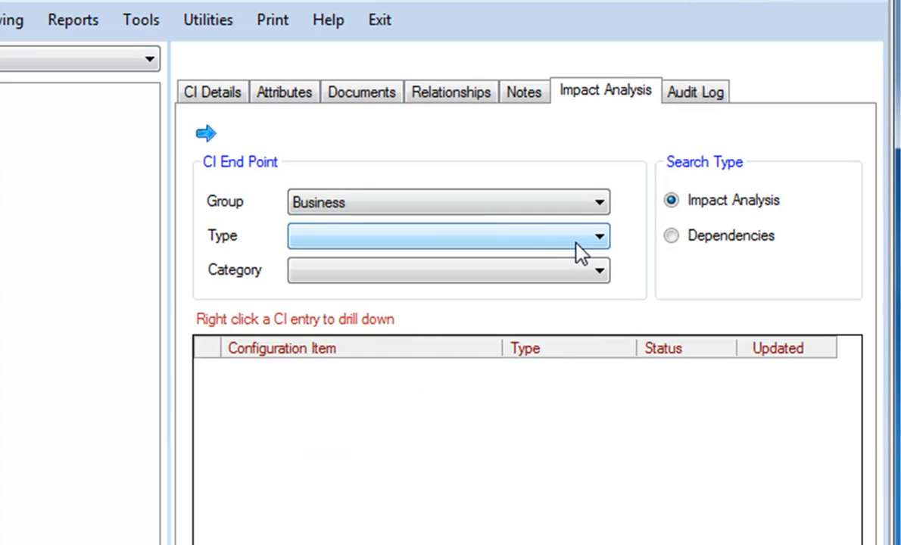
{"action": "left_click", "coordinate": [205, 133]}
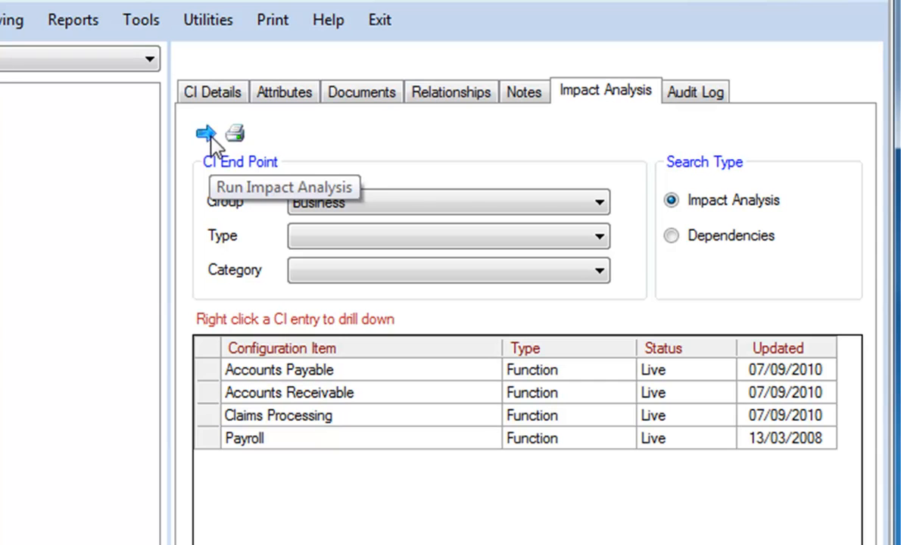
{"action": "mouse_move", "coordinate": [267, 521]}
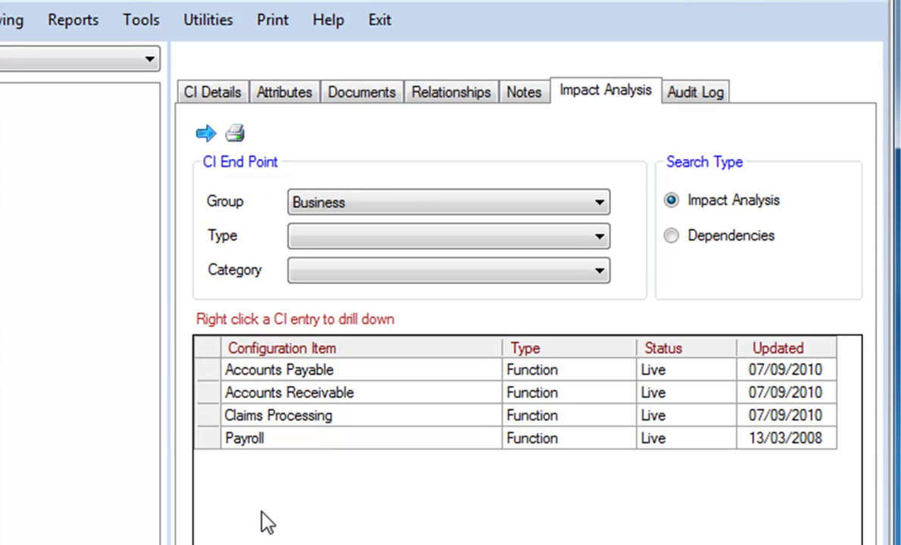
{"action": "mouse_move", "coordinate": [271, 523]}
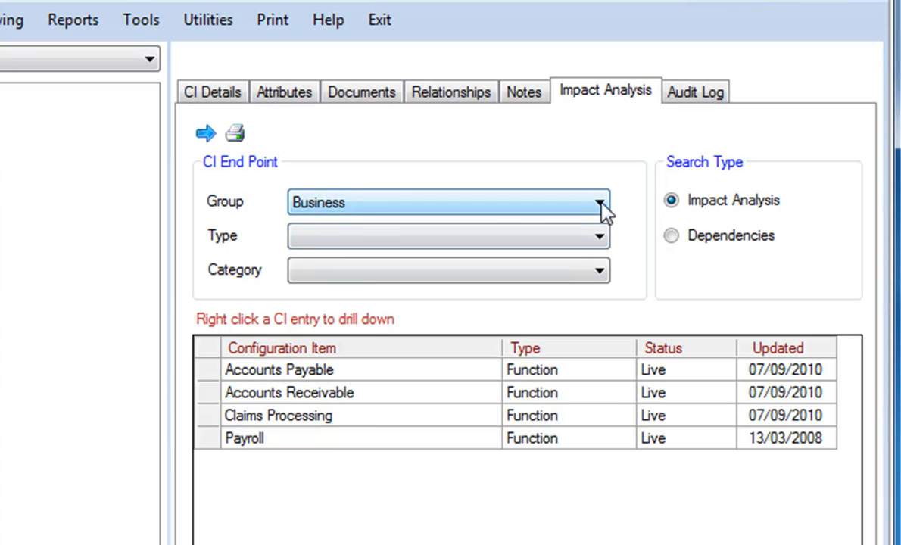
Step: Rerun the analysis for the Software group, listing Accounts Module, Payment Module and Sage Payroll
{"action": "left_click", "coordinate": [599, 202]}
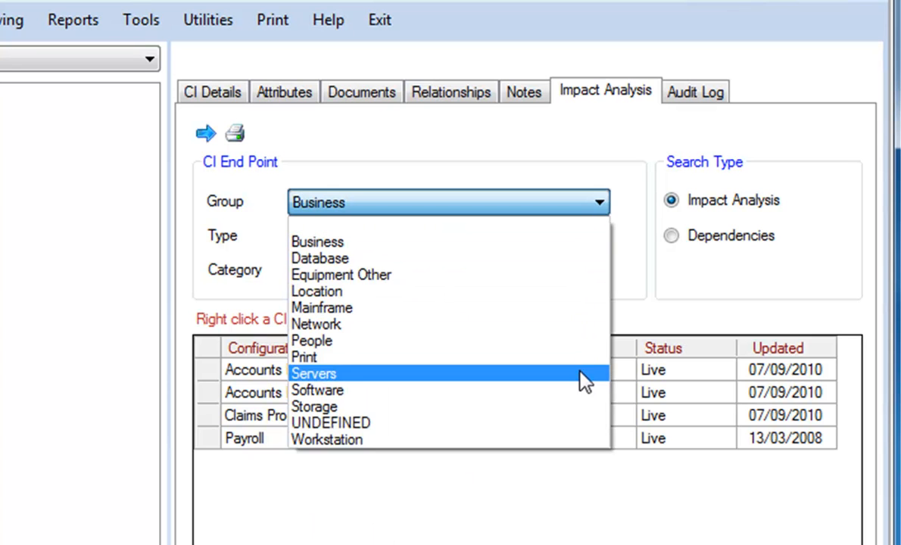
{"action": "left_click", "coordinate": [317, 390]}
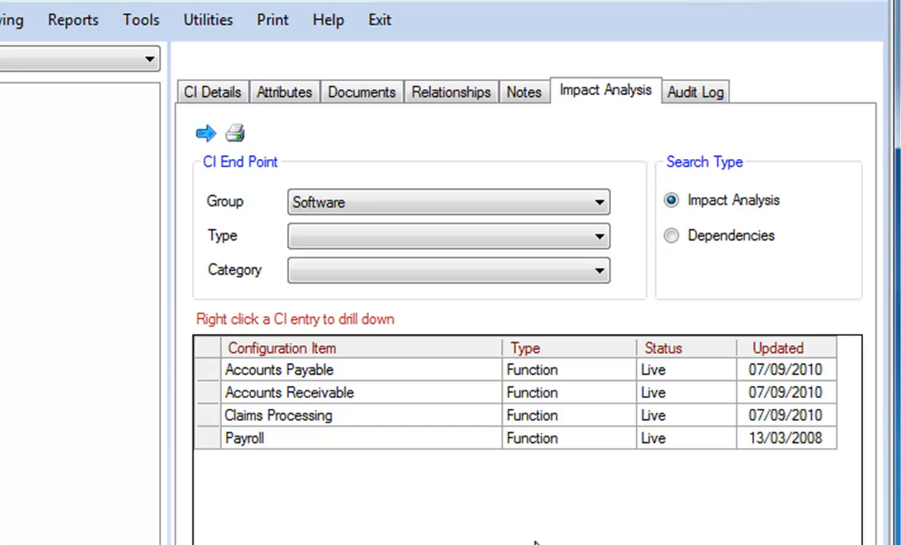
{"action": "mouse_move", "coordinate": [206, 133]}
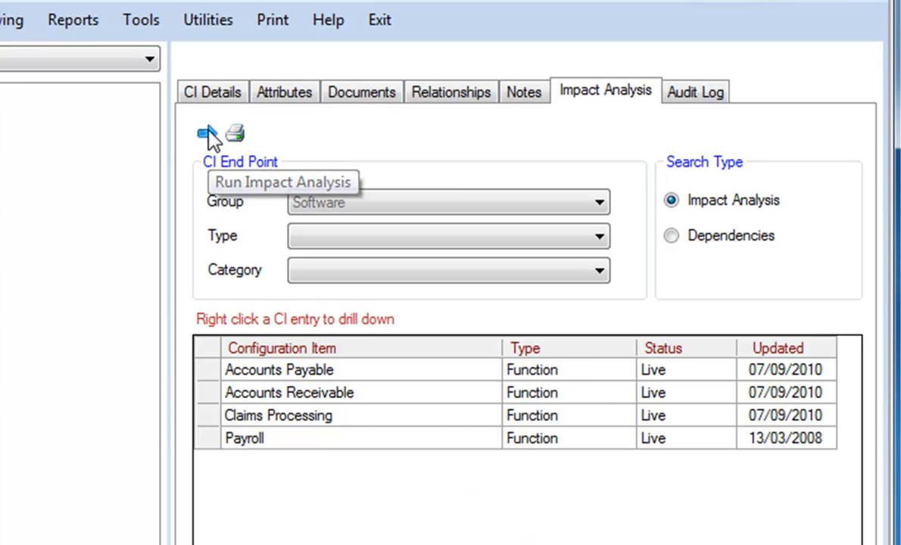
{"action": "left_click", "coordinate": [205, 133]}
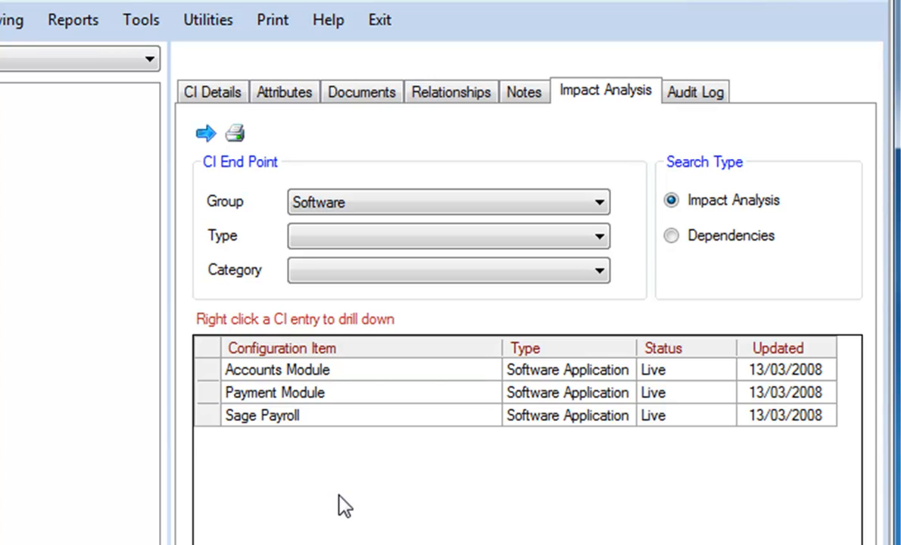
{"action": "left_click", "coordinate": [695, 91]}
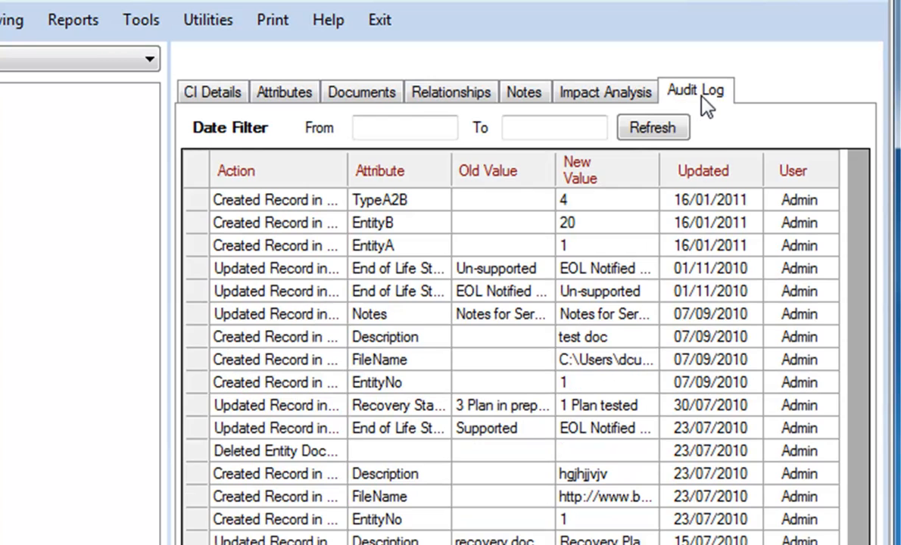
Step: Review SVRWIN001's audit log dated 15/02/2010 to 17/01/2011 and show the impact analysis choices
{"action": "left_click", "coordinate": [653, 128]}
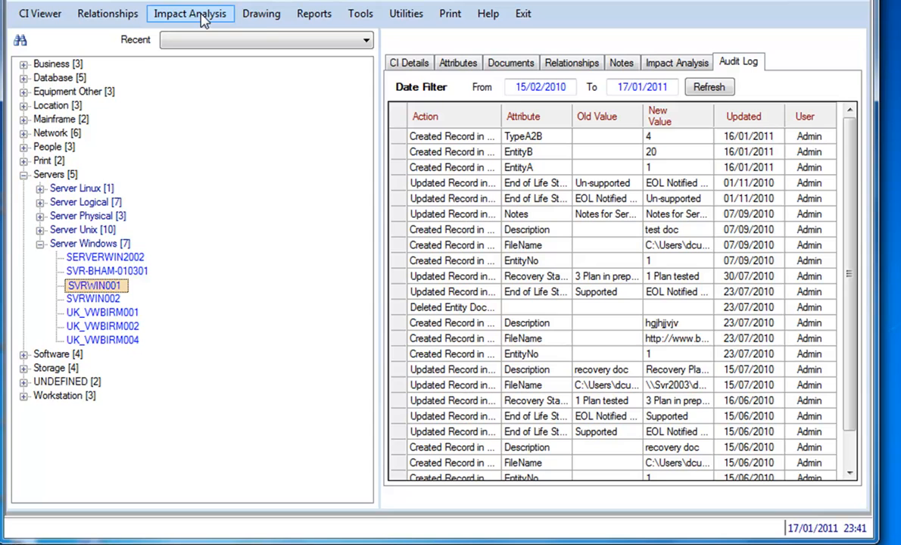
{"action": "left_click", "coordinate": [190, 13]}
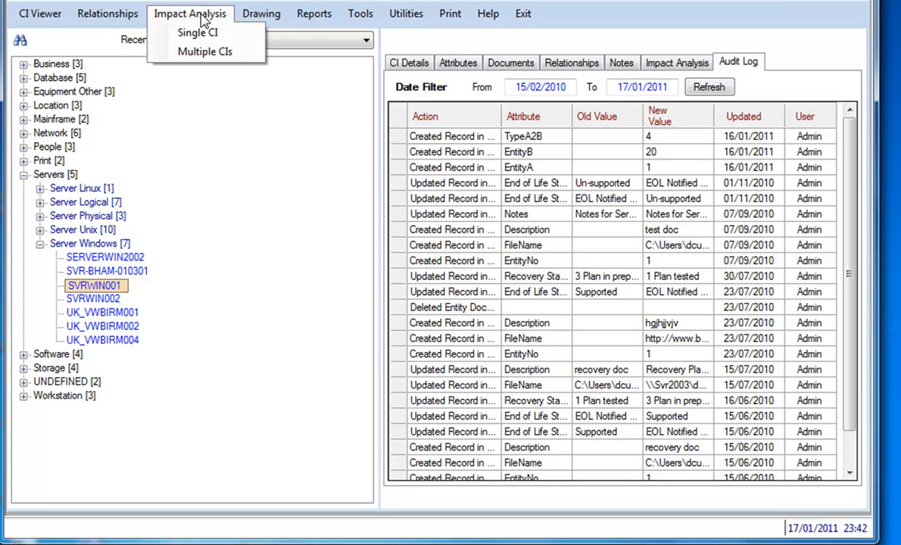
{"action": "mouse_move", "coordinate": [205, 51]}
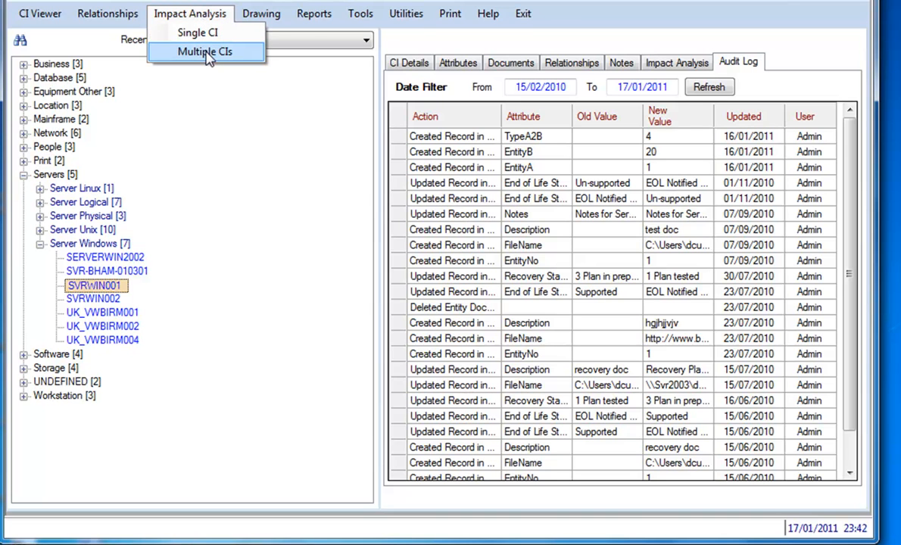
Step: Start a Multiple CIs impact analysis and show its two saved templates
{"action": "left_click", "coordinate": [205, 50]}
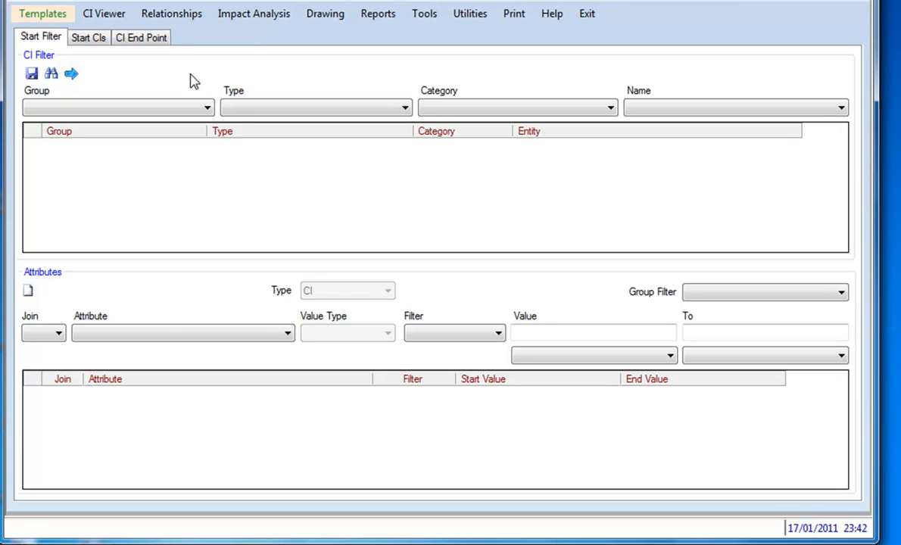
{"action": "mouse_move", "coordinate": [43, 14]}
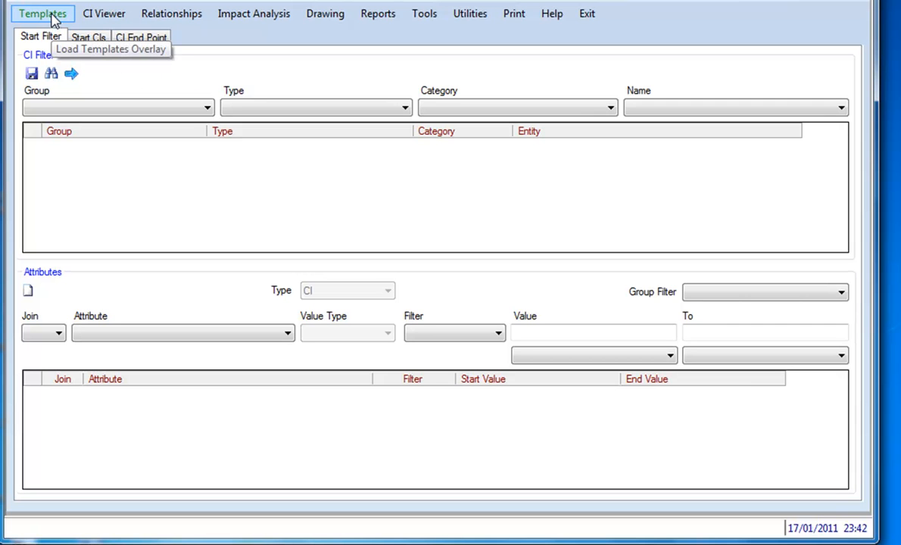
{"action": "left_click", "coordinate": [110, 49]}
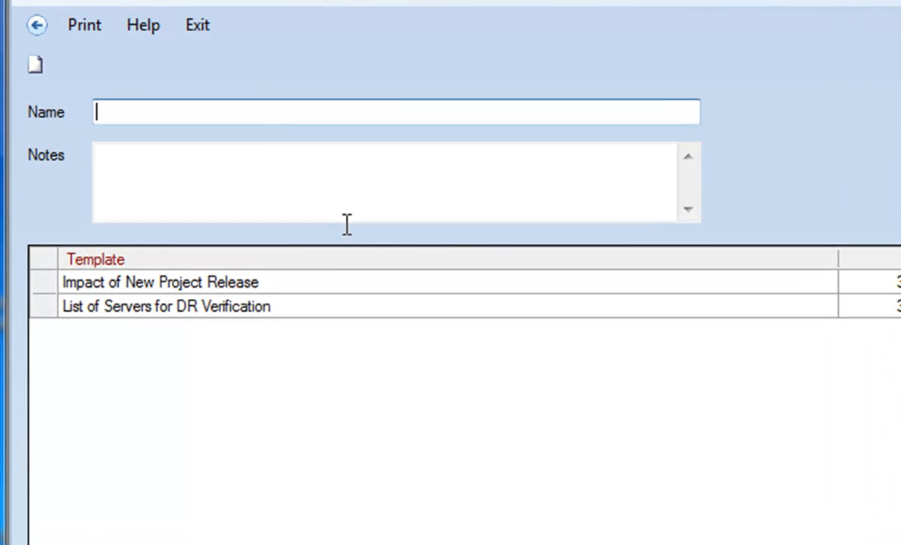
{"action": "mouse_move", "coordinate": [247, 294]}
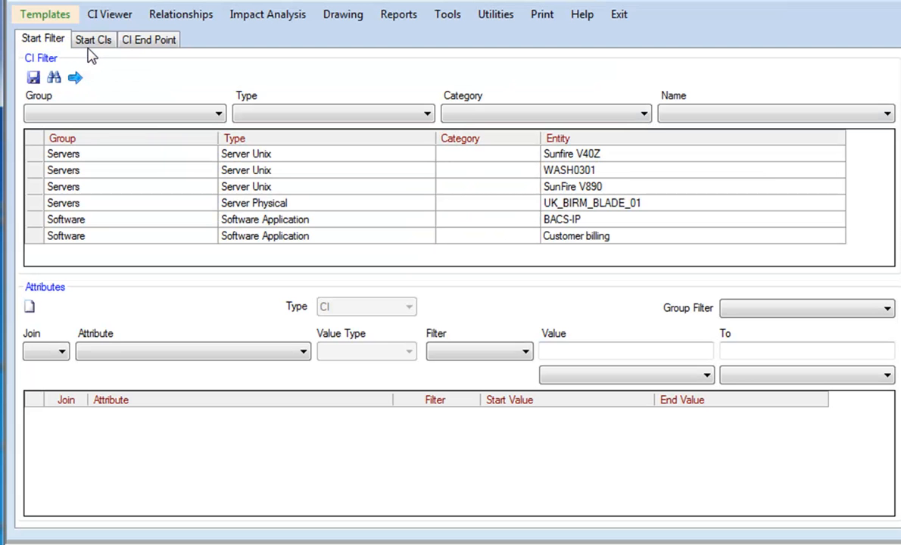
{"action": "mouse_move", "coordinate": [184, 260]}
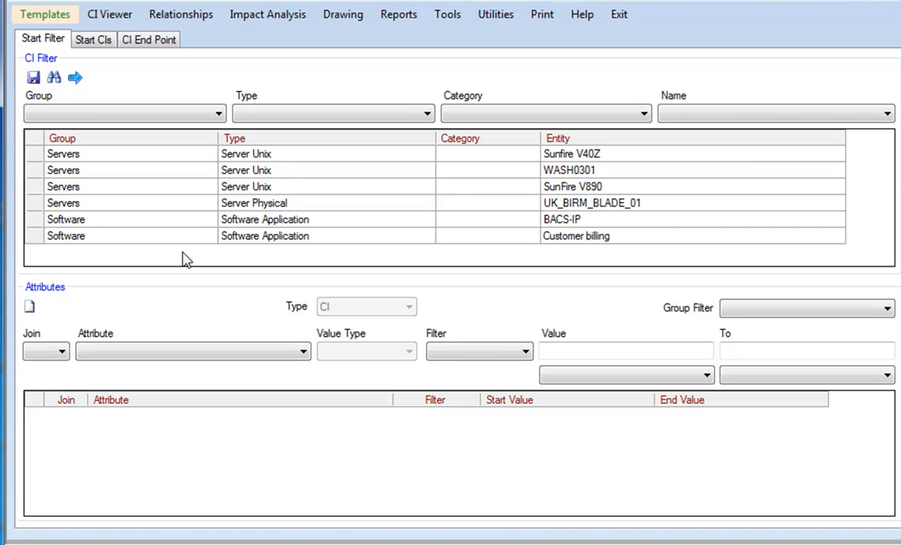
{"action": "mouse_move", "coordinate": [356, 170]}
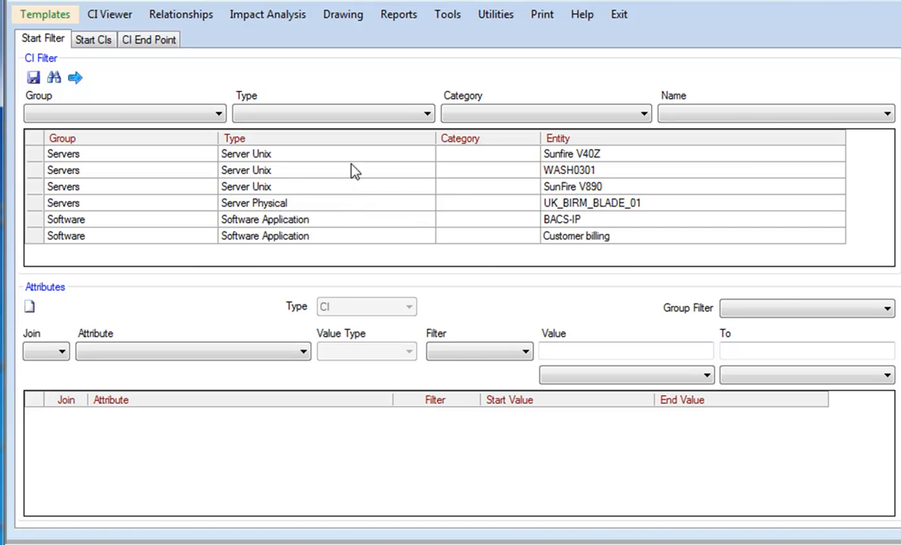
{"action": "mouse_move", "coordinate": [379, 215]}
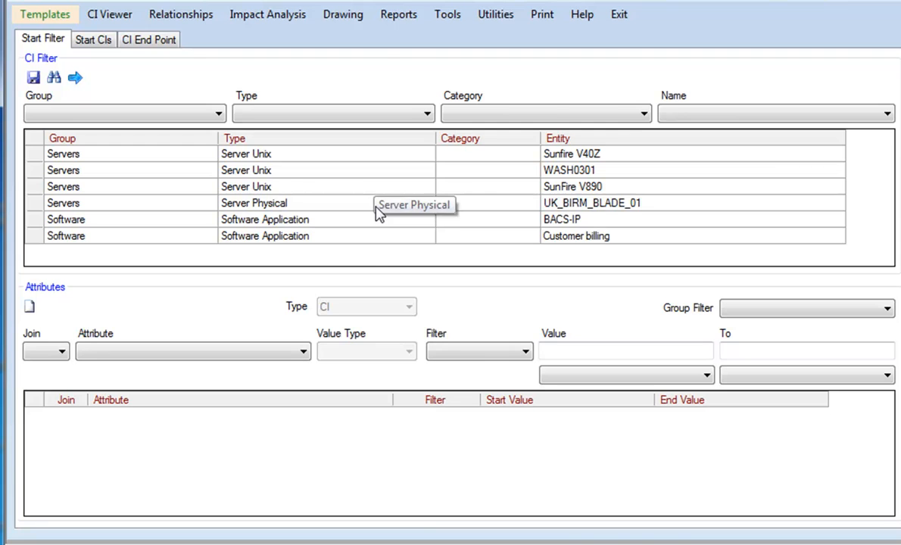
{"action": "mouse_move", "coordinate": [372, 257]}
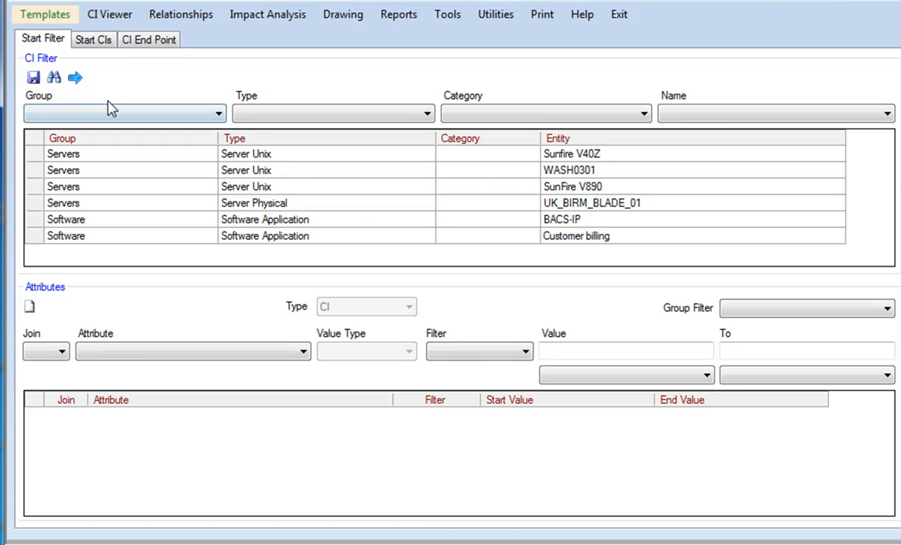
{"action": "mouse_move", "coordinate": [74, 77]}
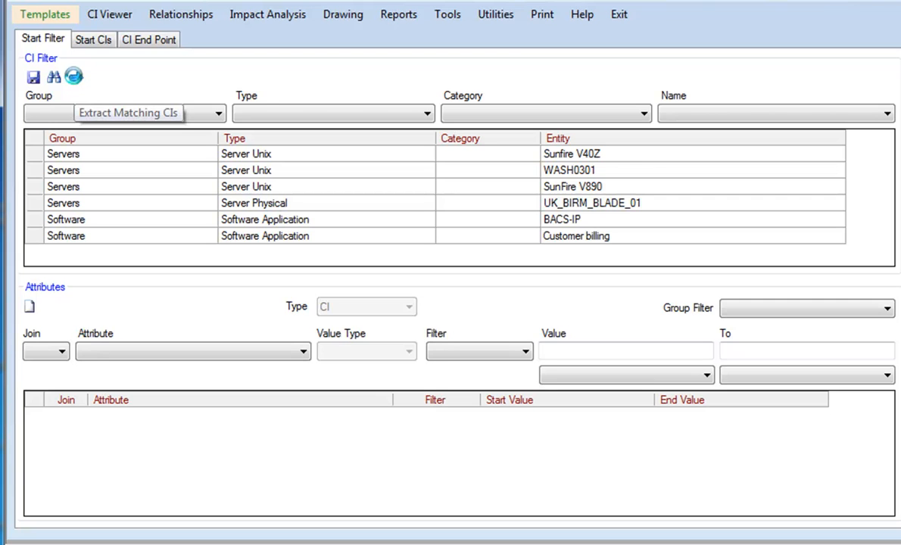
Step: Extract the six template CIs as start CIs and move to the CI End Point tab
{"action": "left_click", "coordinate": [93, 40]}
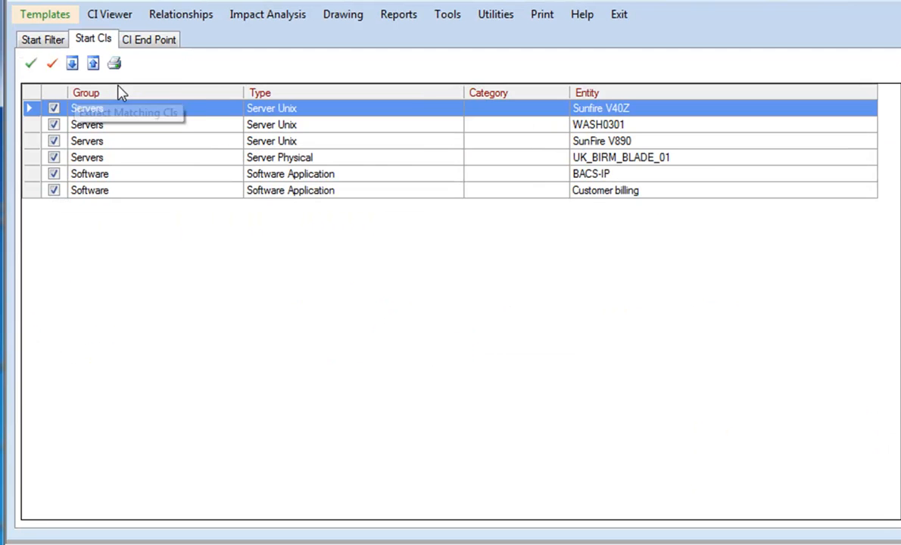
{"action": "mouse_move", "coordinate": [153, 73]}
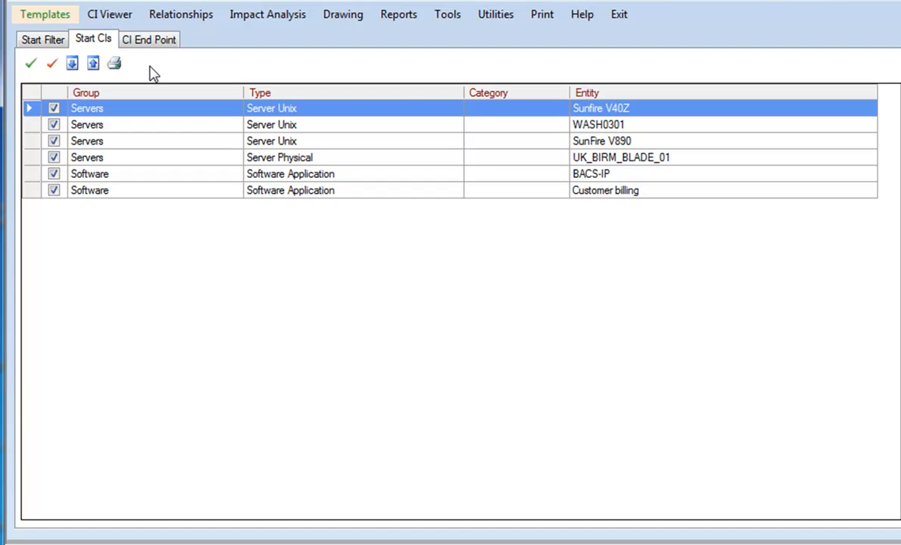
{"action": "mouse_move", "coordinate": [135, 110]}
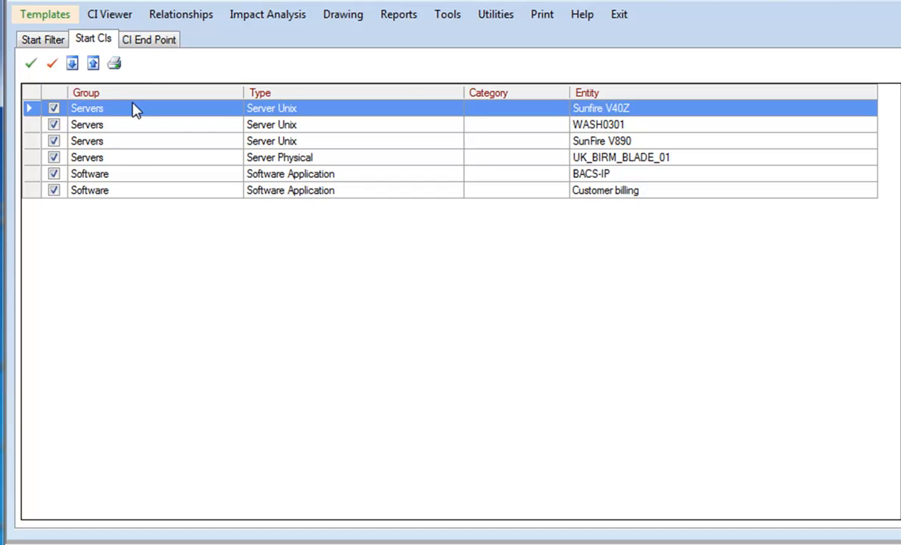
{"action": "left_click", "coordinate": [149, 38]}
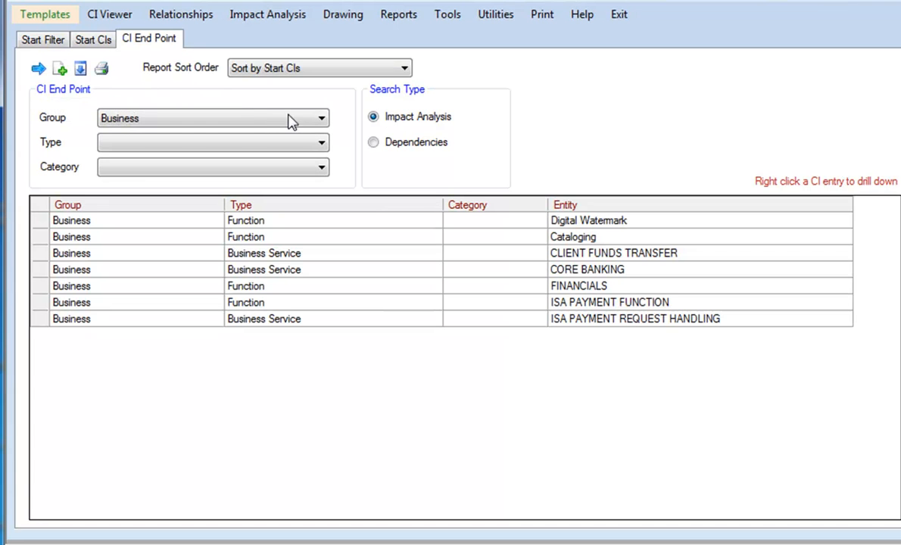
{"action": "mouse_move", "coordinate": [346, 106]}
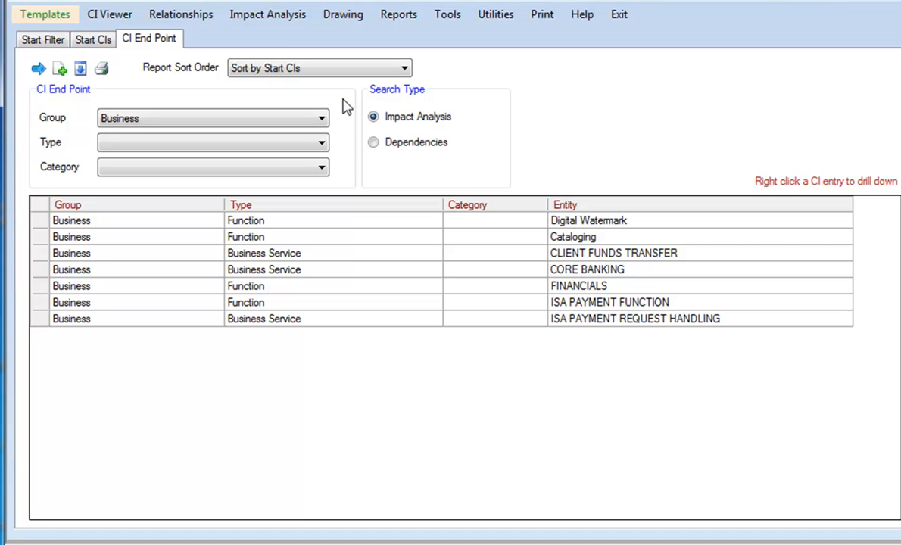
{"action": "mouse_move", "coordinate": [296, 32]}
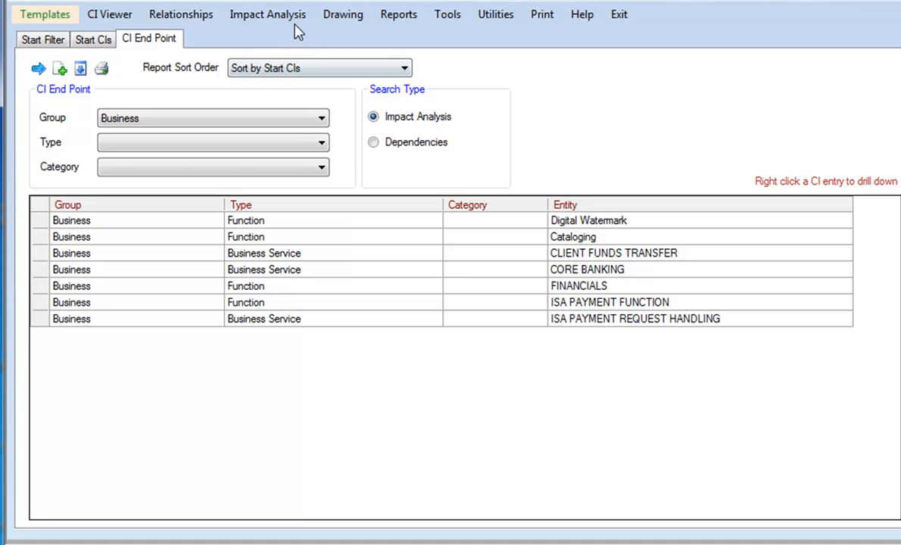
{"action": "mouse_move", "coordinate": [343, 14]}
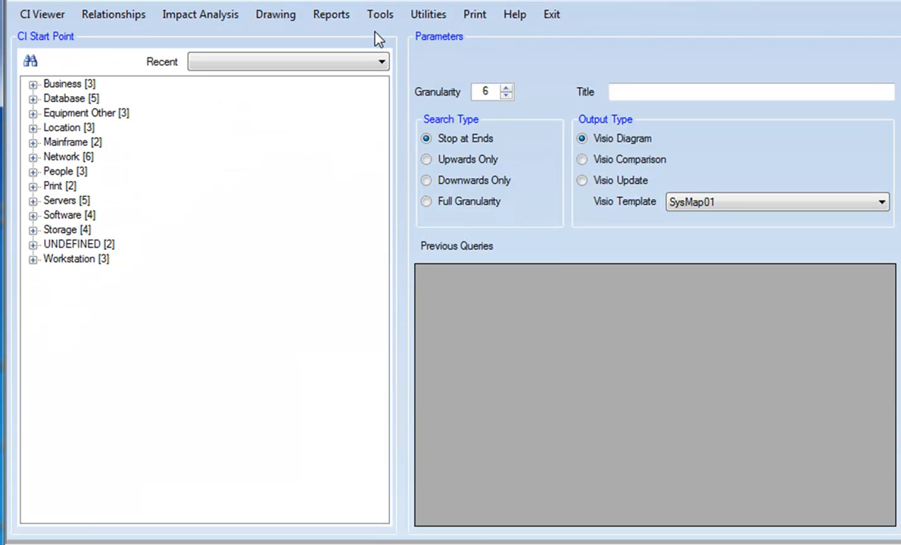
Step: Pick a recent start CI, title the diagram 'new server impact' and search Upwards Only
{"action": "left_click", "coordinate": [382, 61]}
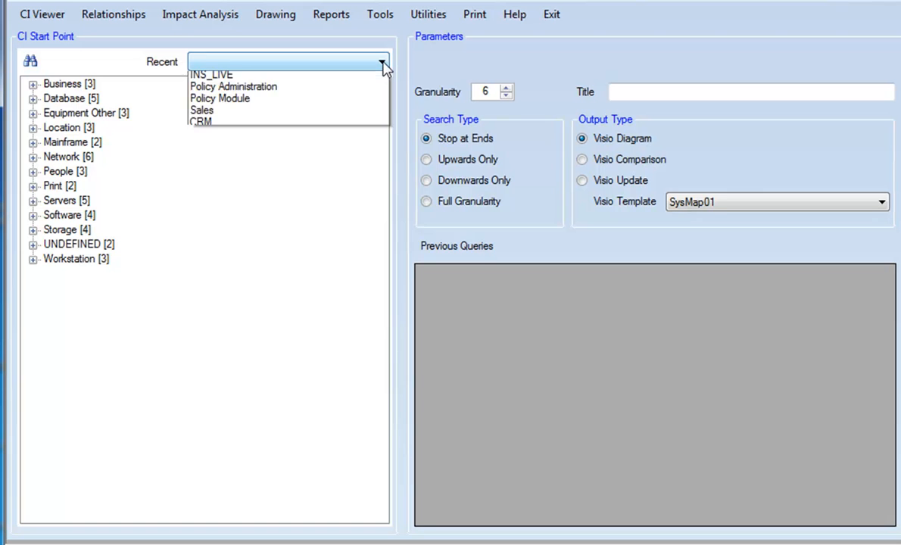
{"action": "left_click", "coordinate": [382, 62]}
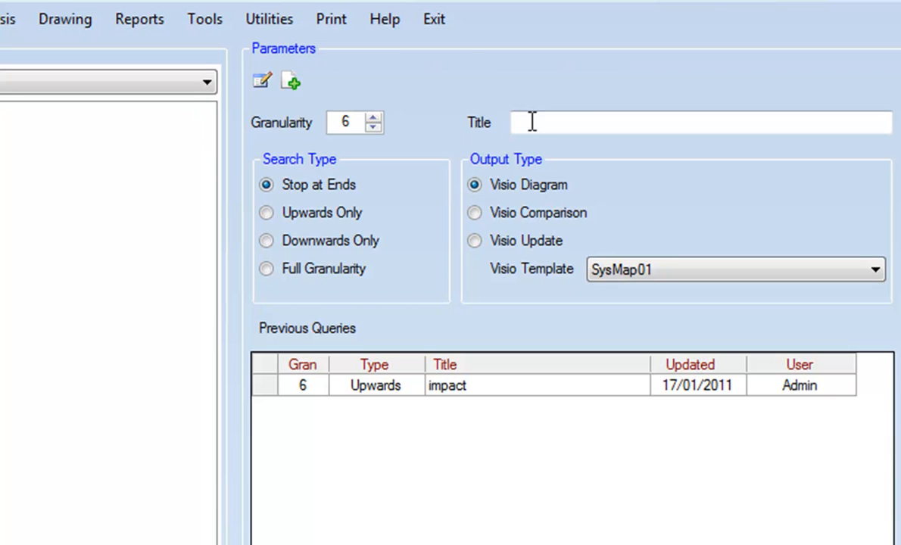
{"action": "type", "text": "new"}
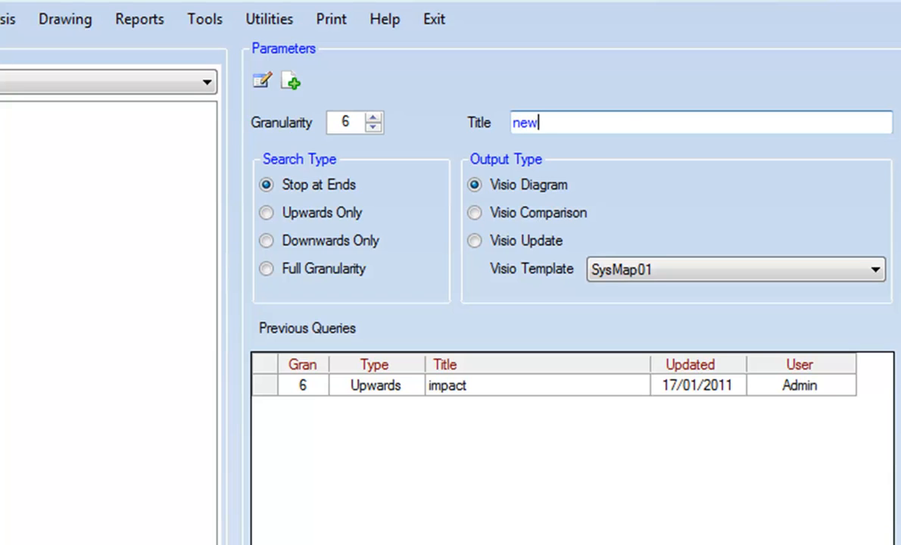
{"action": "type", "text": "server"}
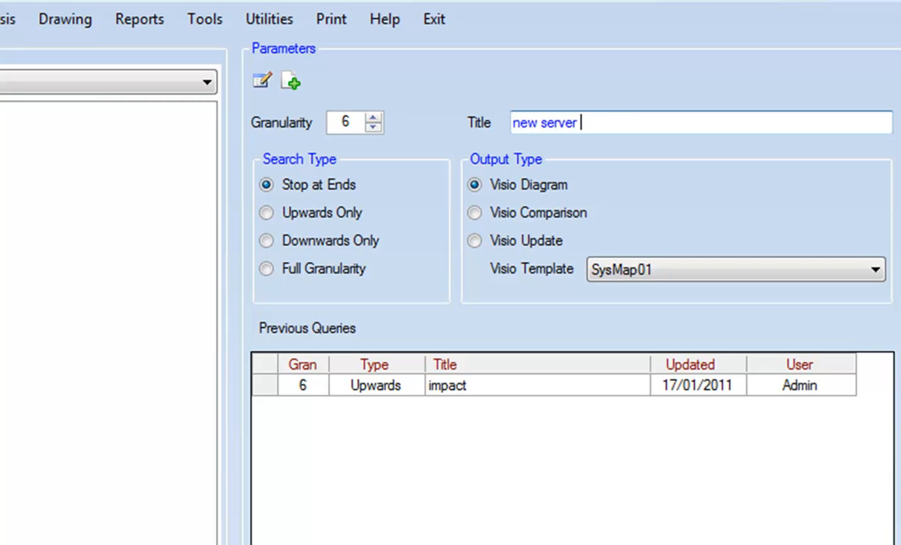
{"action": "type", "text": "impact"}
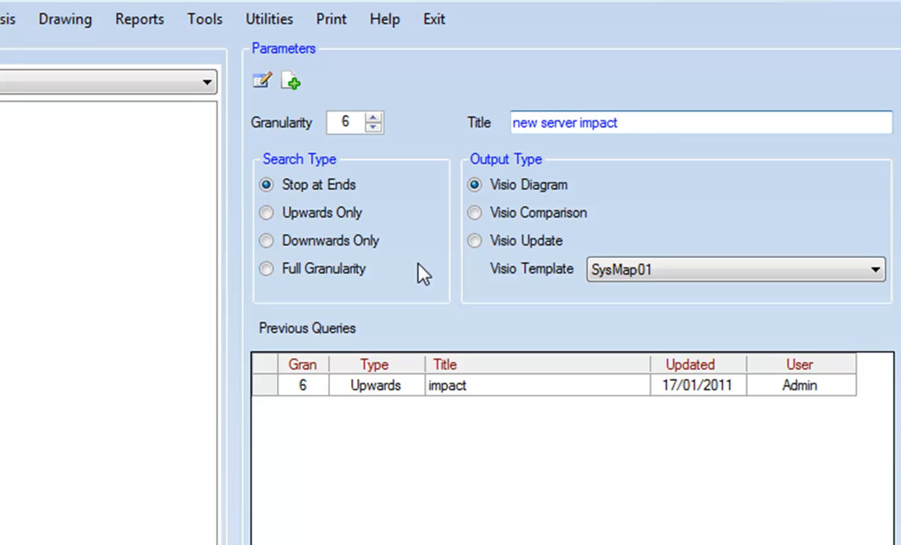
{"action": "left_click", "coordinate": [267, 213]}
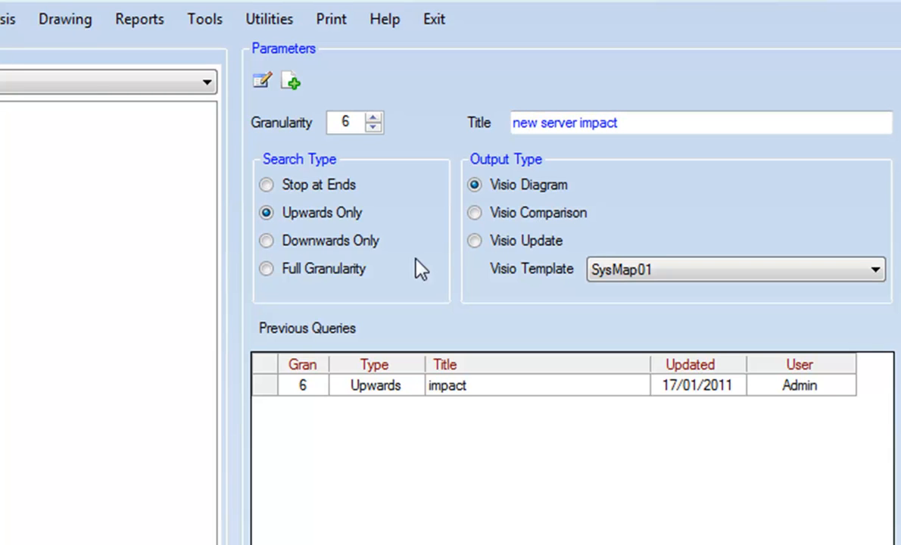
{"action": "mouse_move", "coordinate": [438, 261]}
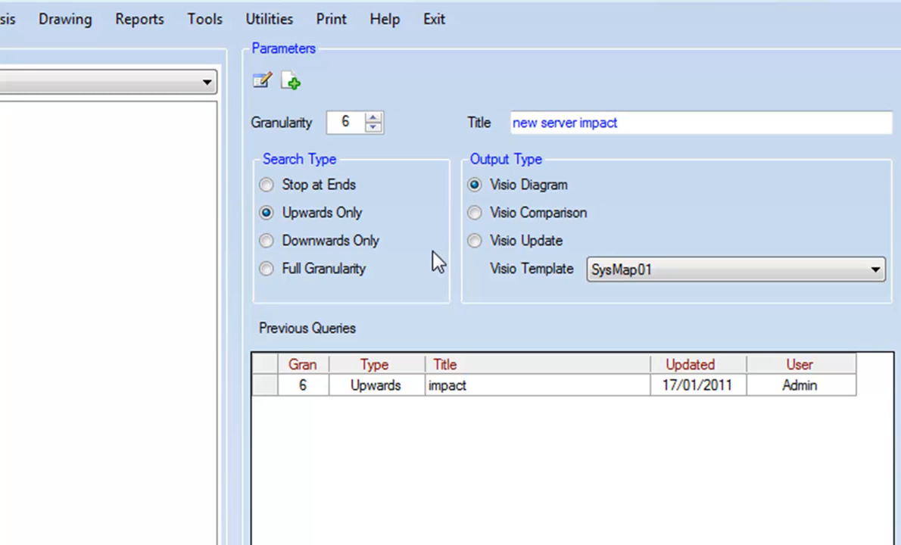
{"action": "mouse_move", "coordinate": [624, 206]}
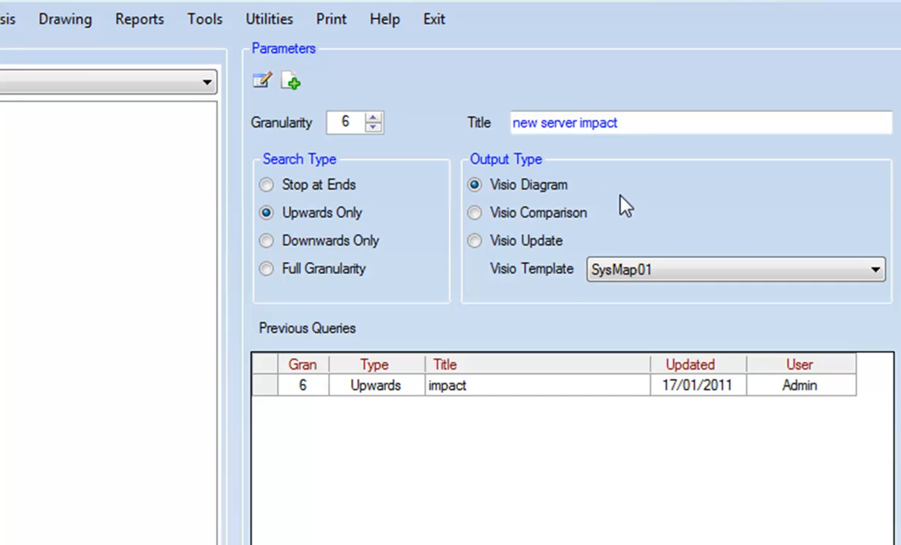
{"action": "mouse_move", "coordinate": [620, 218]}
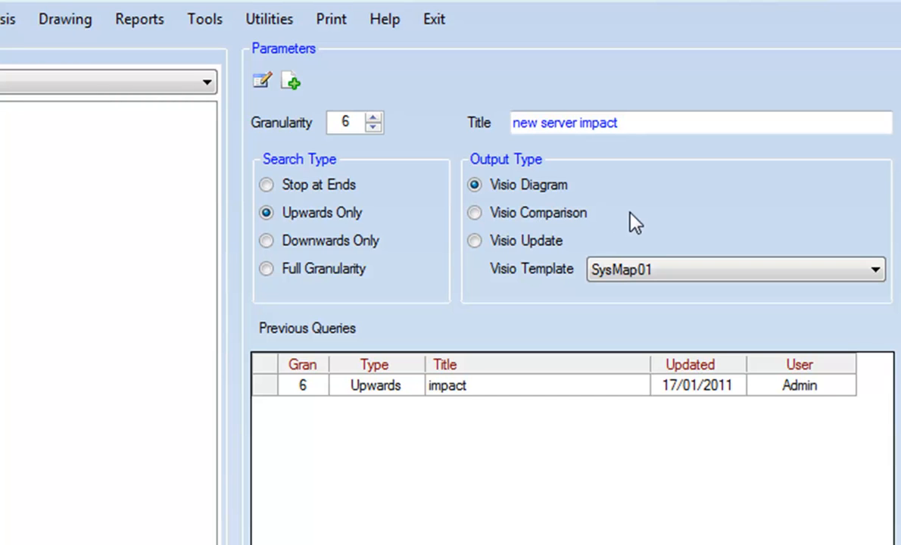
{"action": "mouse_move", "coordinate": [388, 423]}
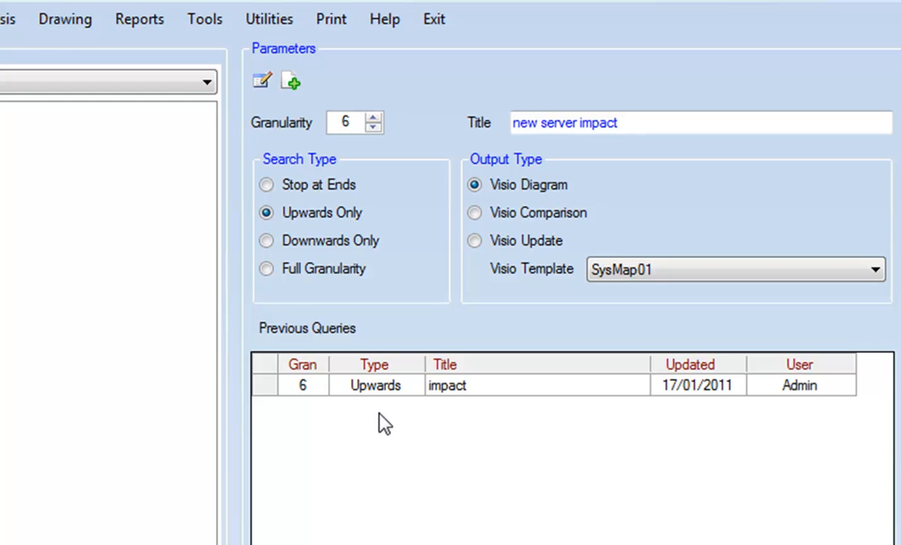
{"action": "mouse_move", "coordinate": [261, 81]}
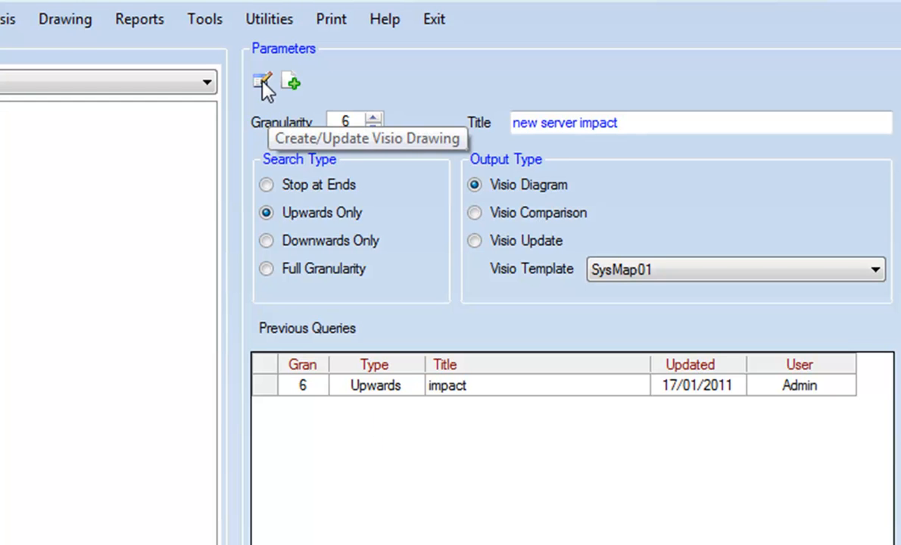
{"action": "left_click", "coordinate": [261, 81]}
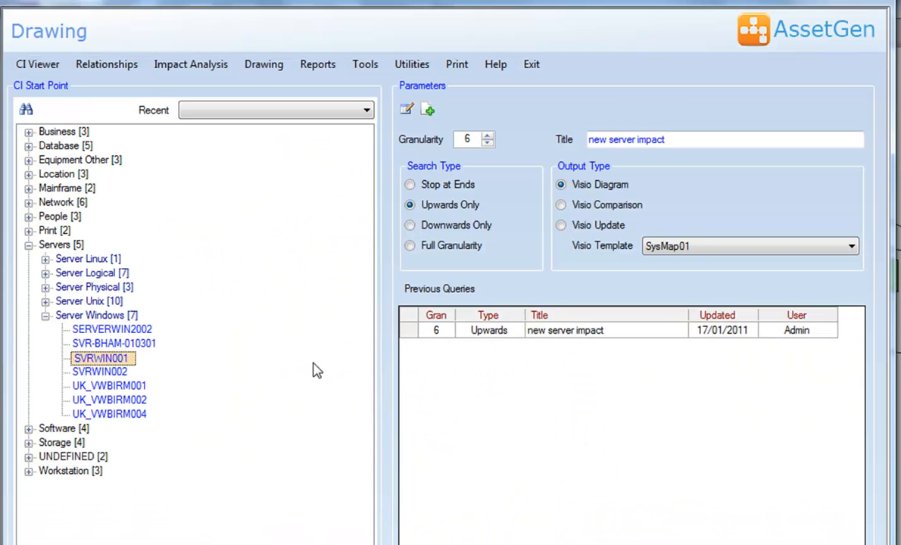
{"action": "mouse_move", "coordinate": [340, 165]}
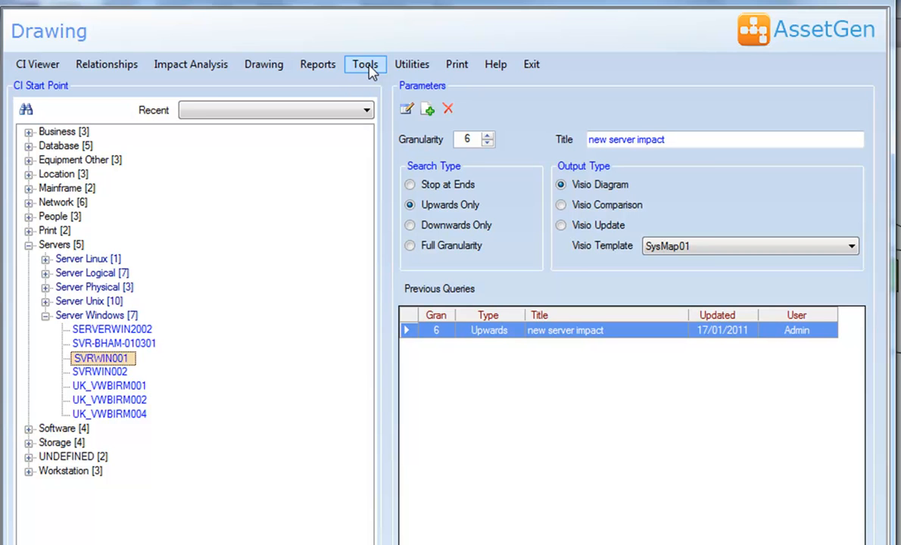
Step: Choose Export from the Utilities menu to reach the Configuration Item Data Export screen
{"action": "left_click", "coordinate": [412, 63]}
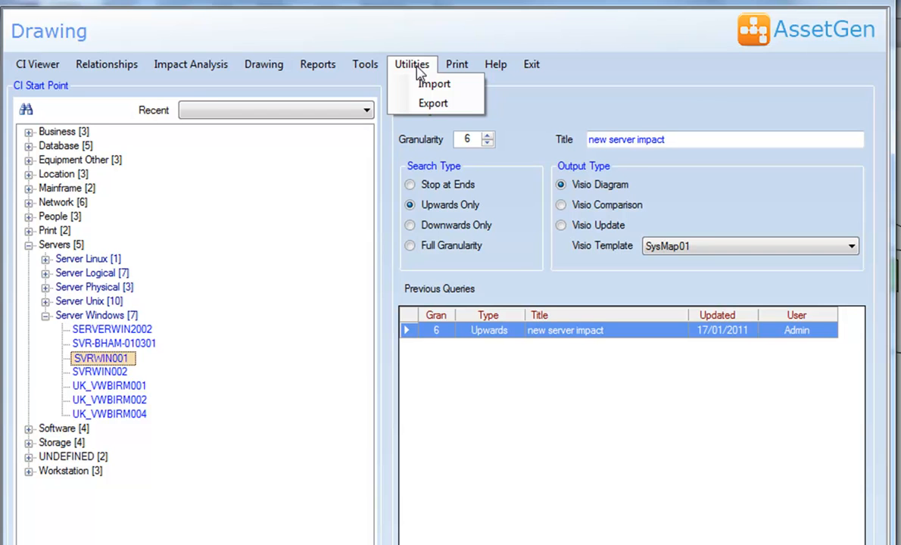
{"action": "mouse_move", "coordinate": [436, 103]}
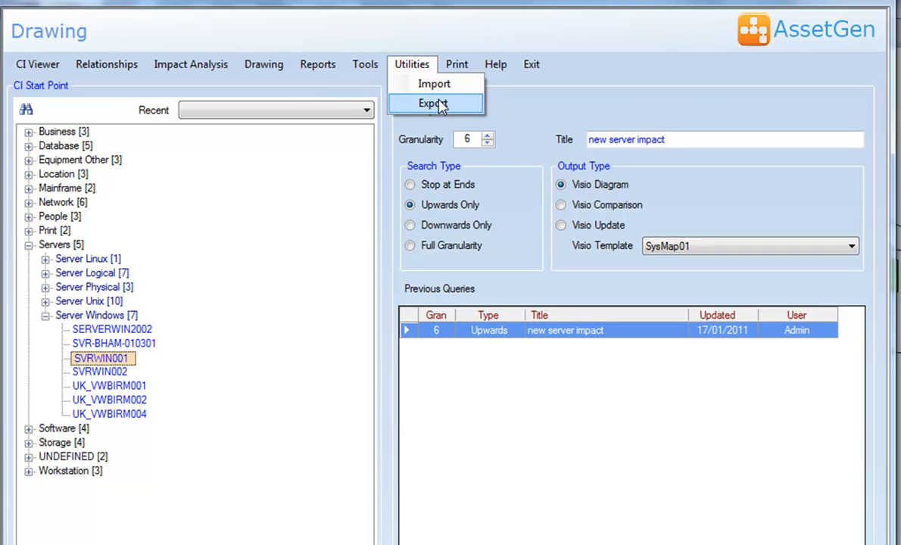
{"action": "left_click", "coordinate": [433, 104]}
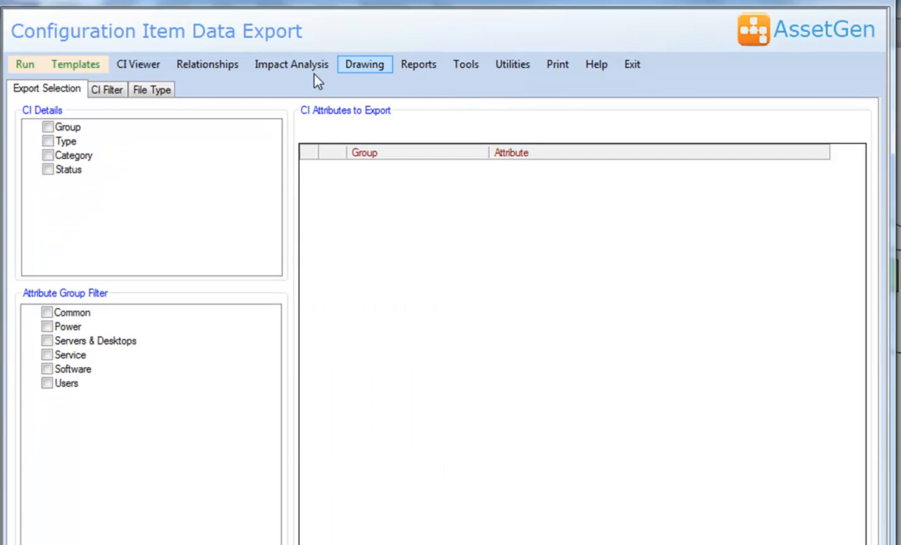
{"action": "mouse_move", "coordinate": [75, 63]}
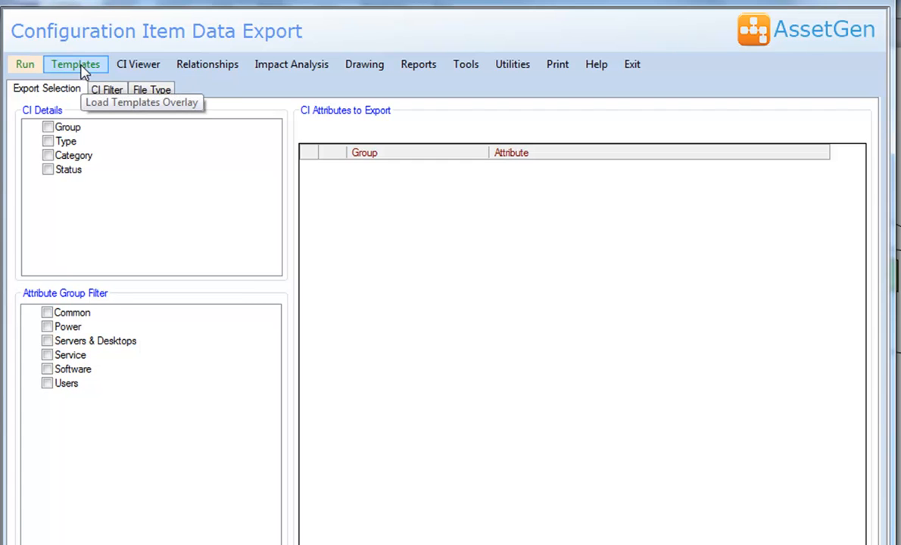
Step: Load the 'List of Software Applications and Support Status' template and review its Software group filter
{"action": "left_click", "coordinate": [75, 63]}
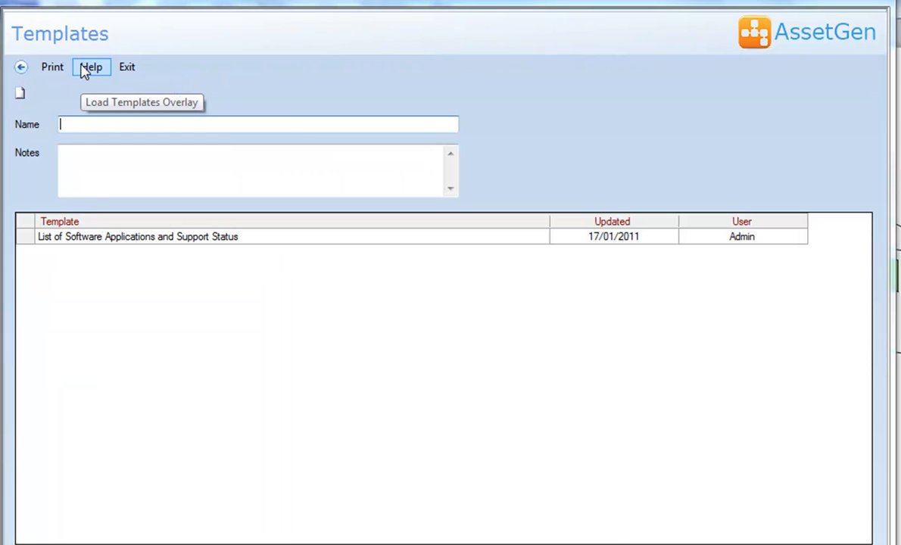
{"action": "left_click", "coordinate": [136, 236]}
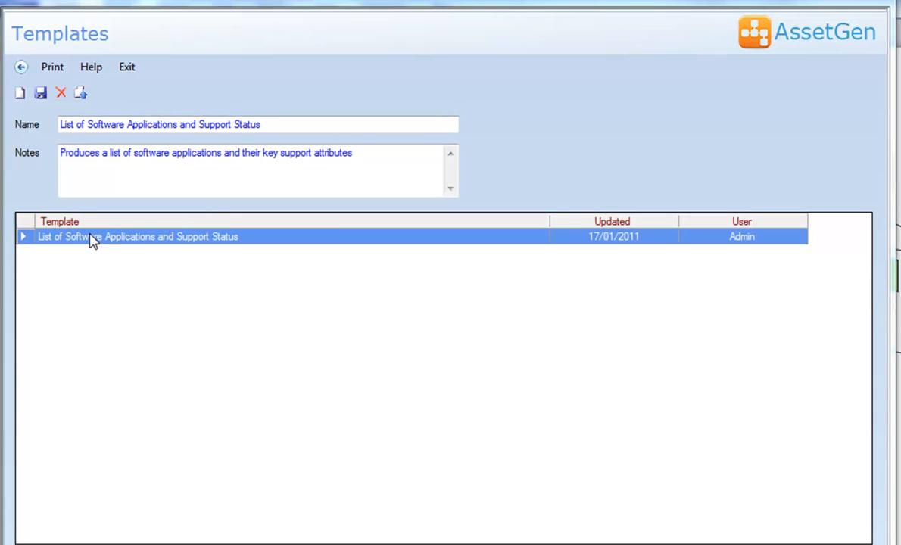
{"action": "mouse_move", "coordinate": [98, 144]}
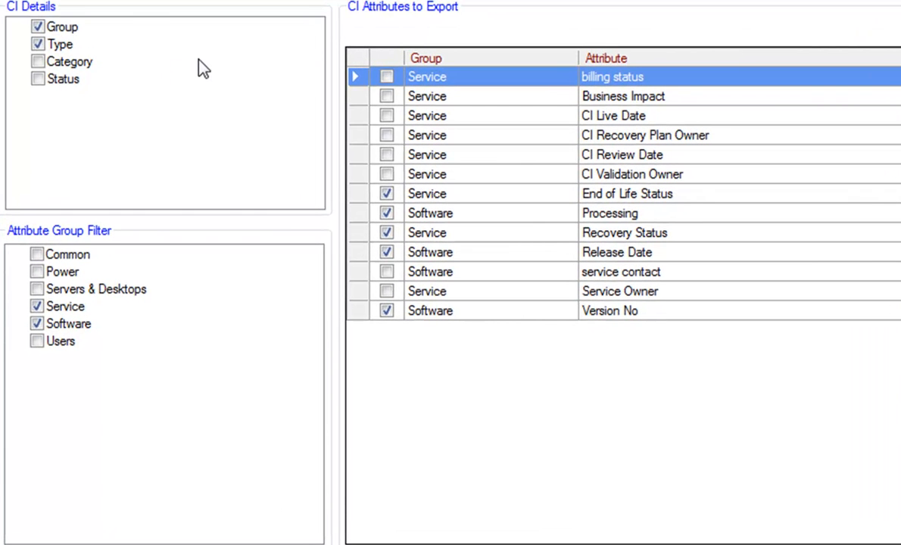
{"action": "mouse_move", "coordinate": [134, 59]}
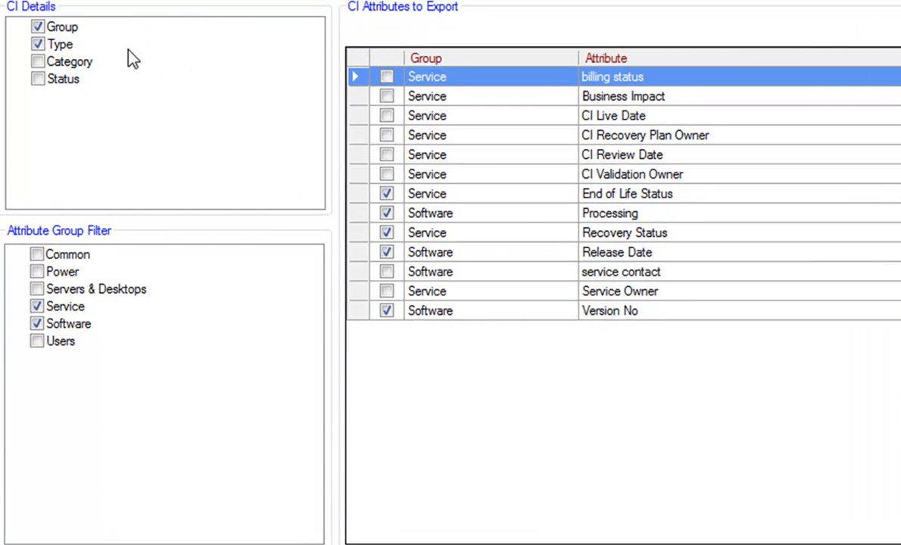
{"action": "mouse_move", "coordinate": [560, 252]}
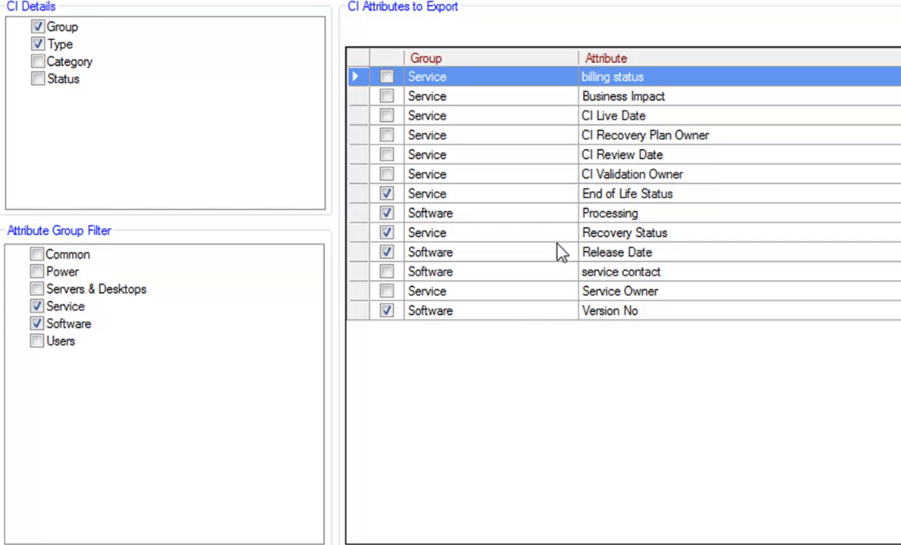
{"action": "mouse_move", "coordinate": [527, 314]}
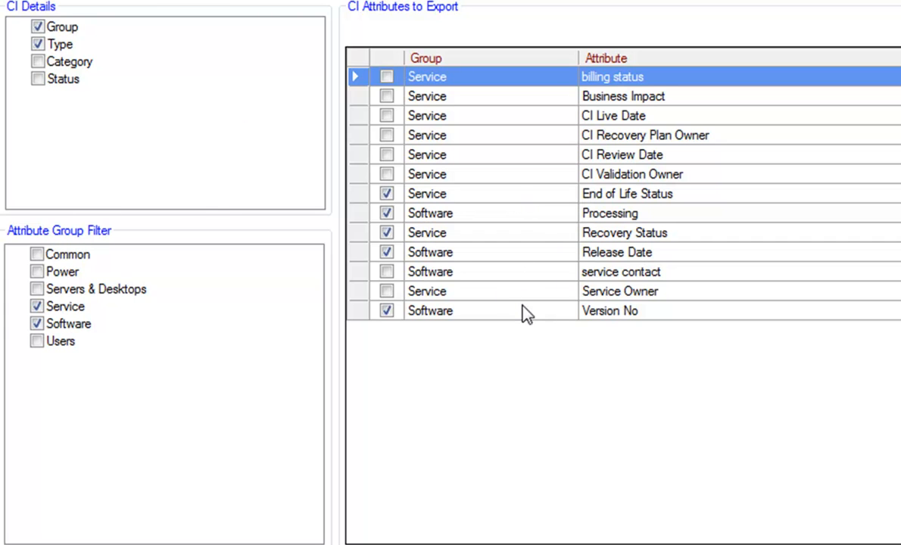
{"action": "mouse_move", "coordinate": [528, 336]}
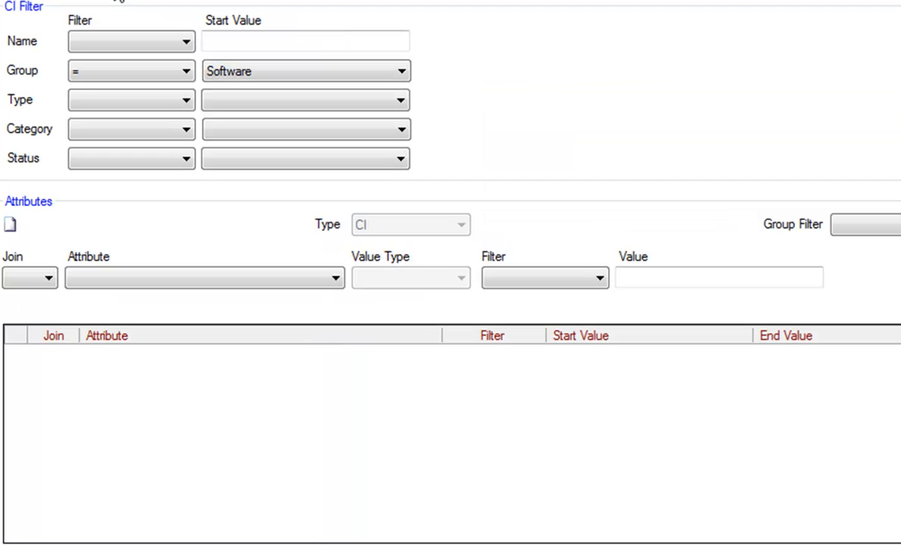
{"action": "left_click", "coordinate": [306, 100]}
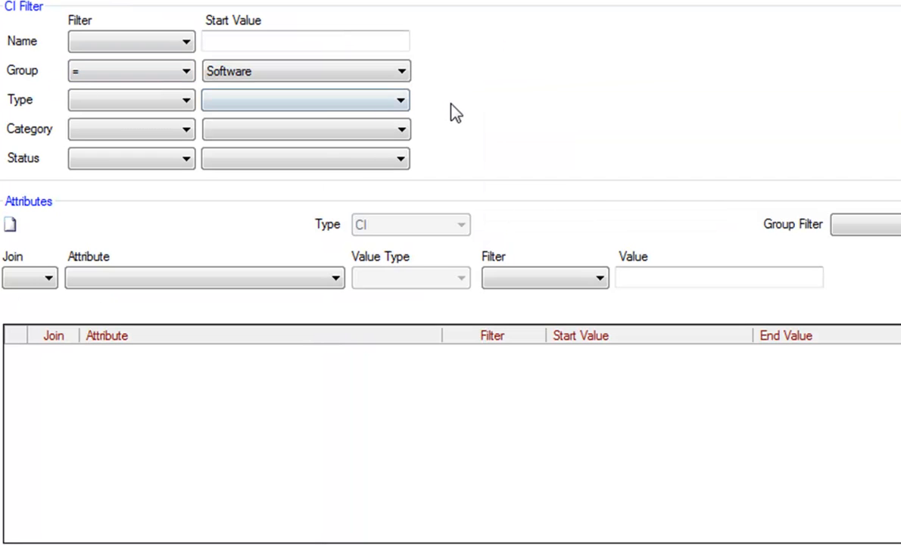